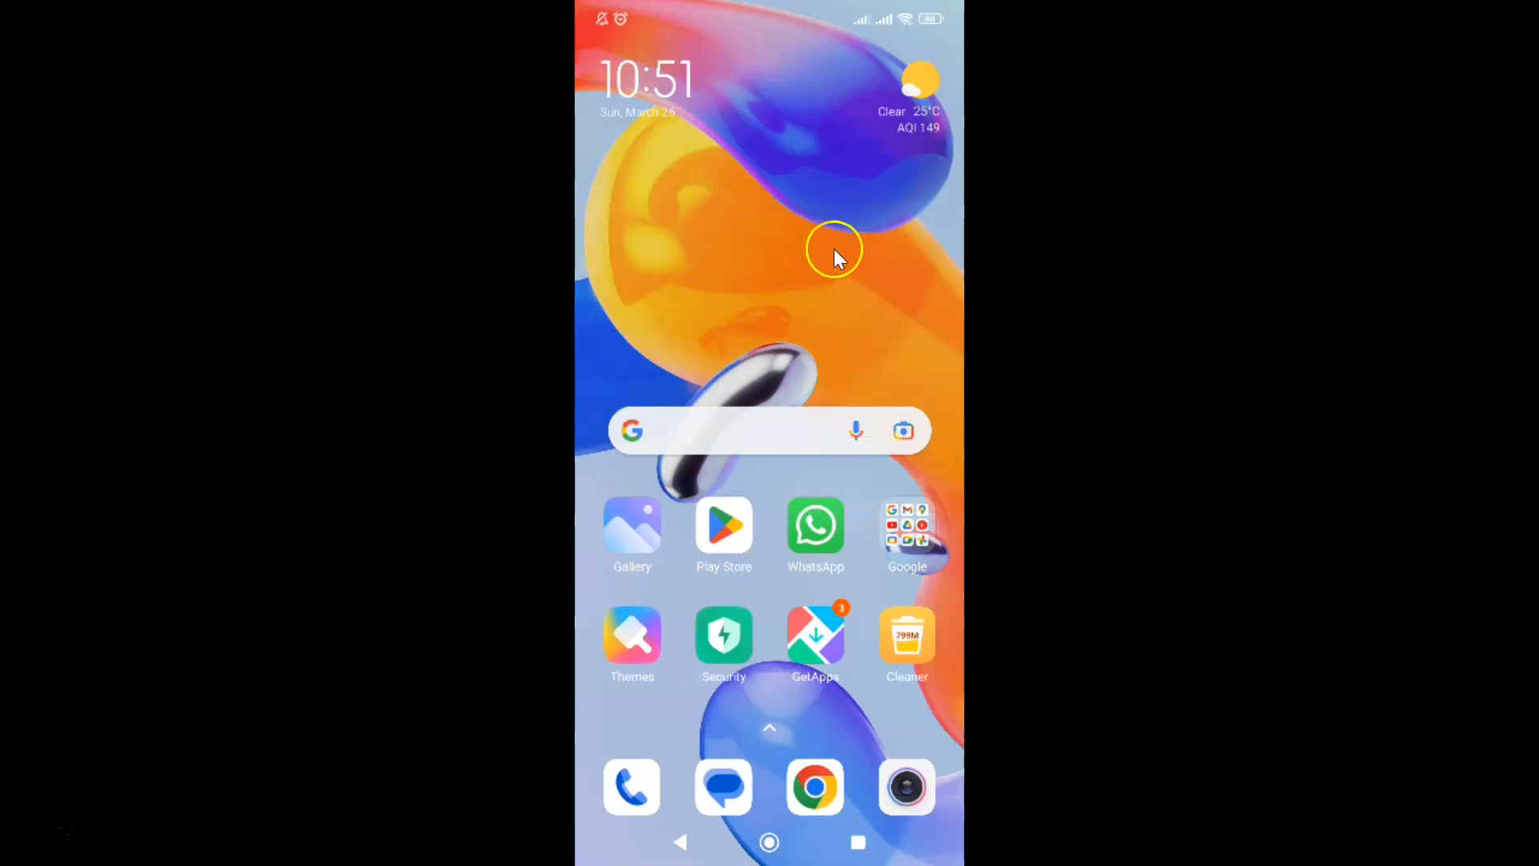
mouse_move(706, 362)
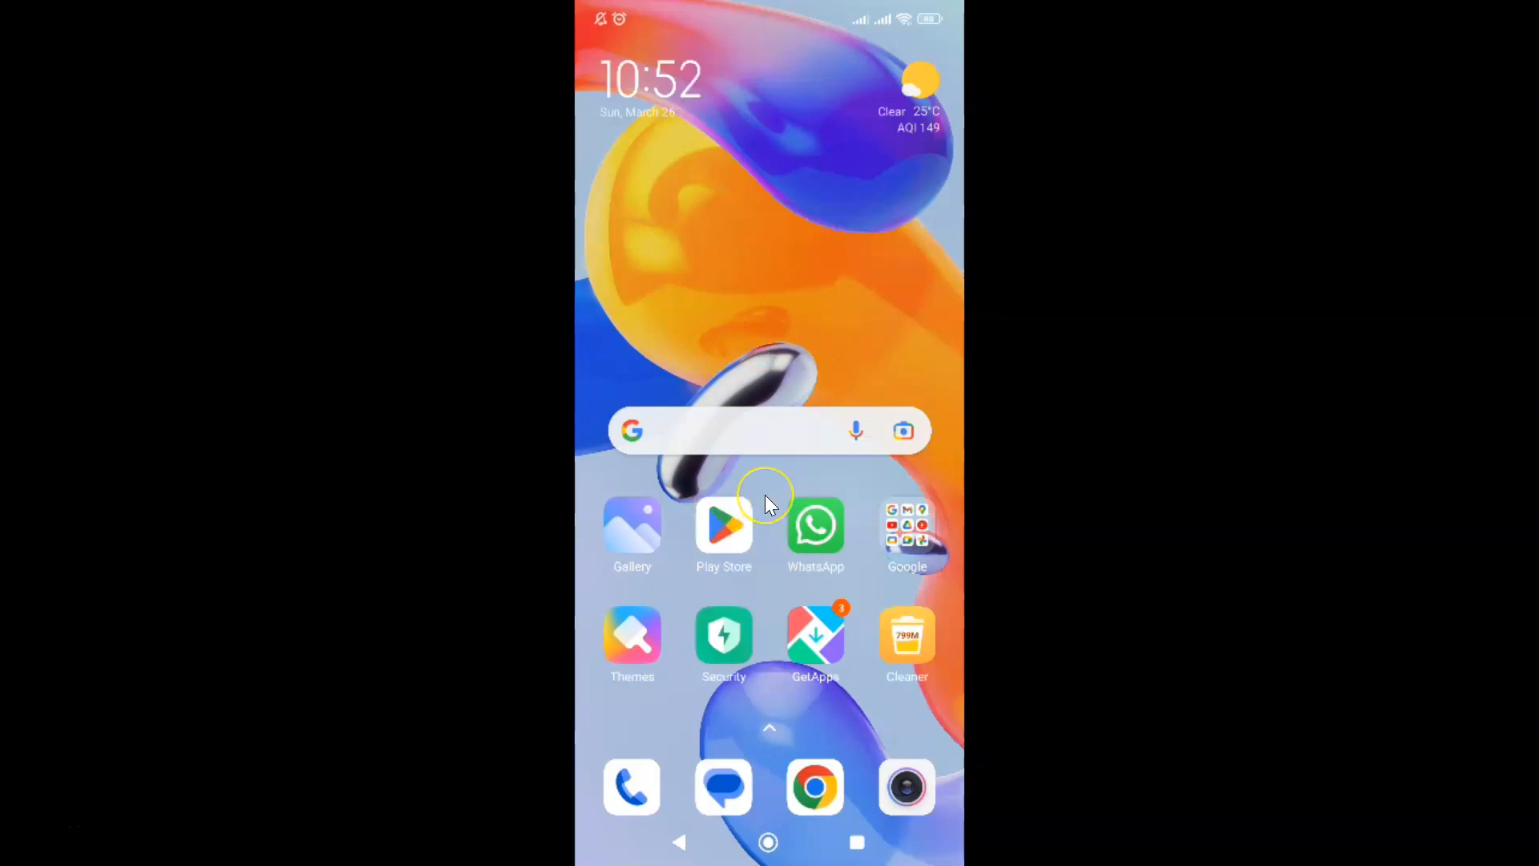
mouse_move(830, 462)
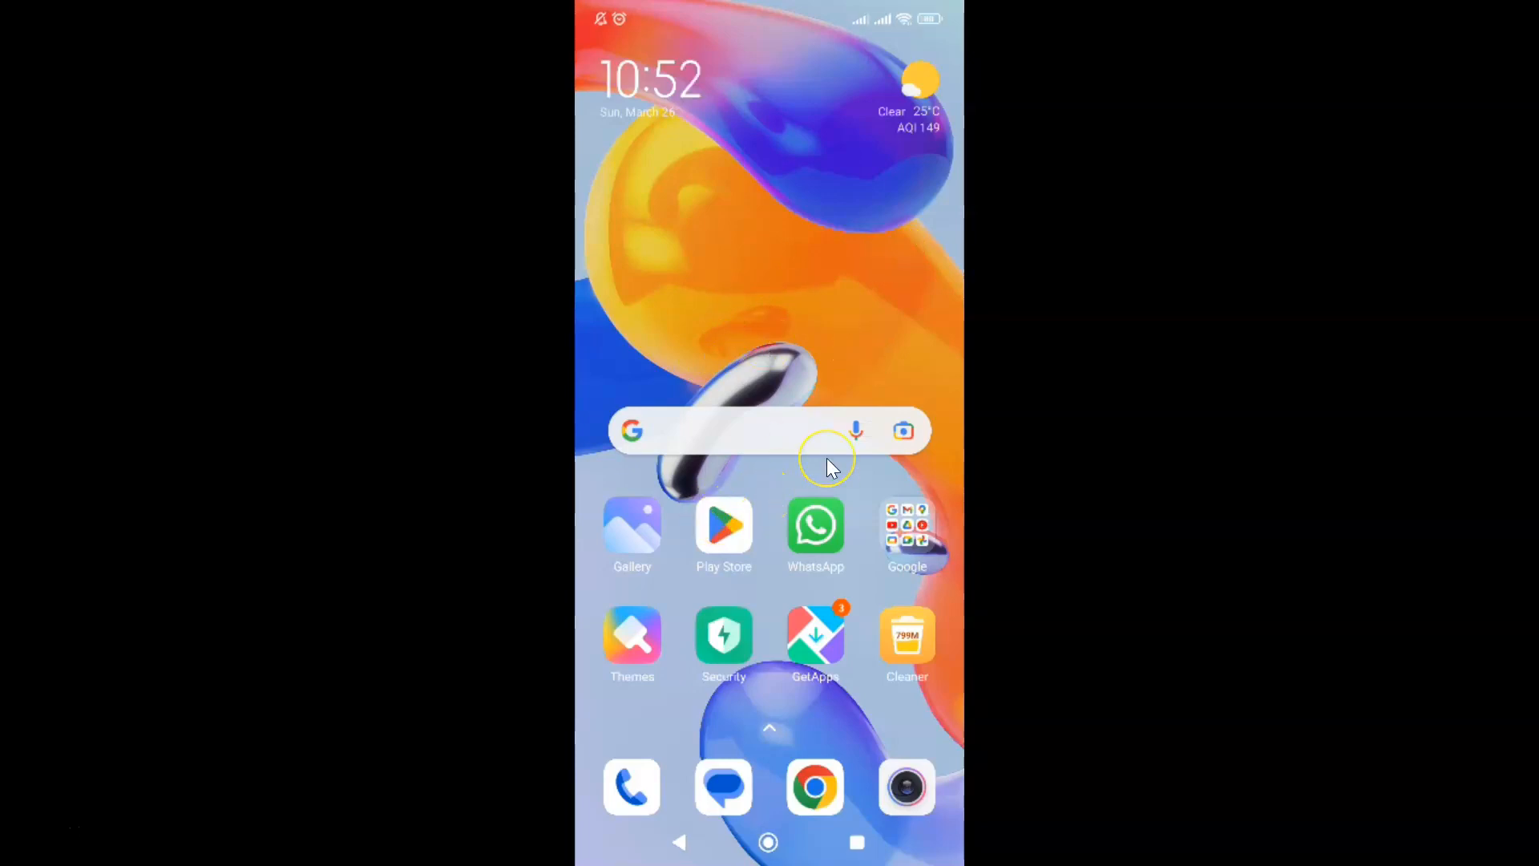
mouse_move(827, 464)
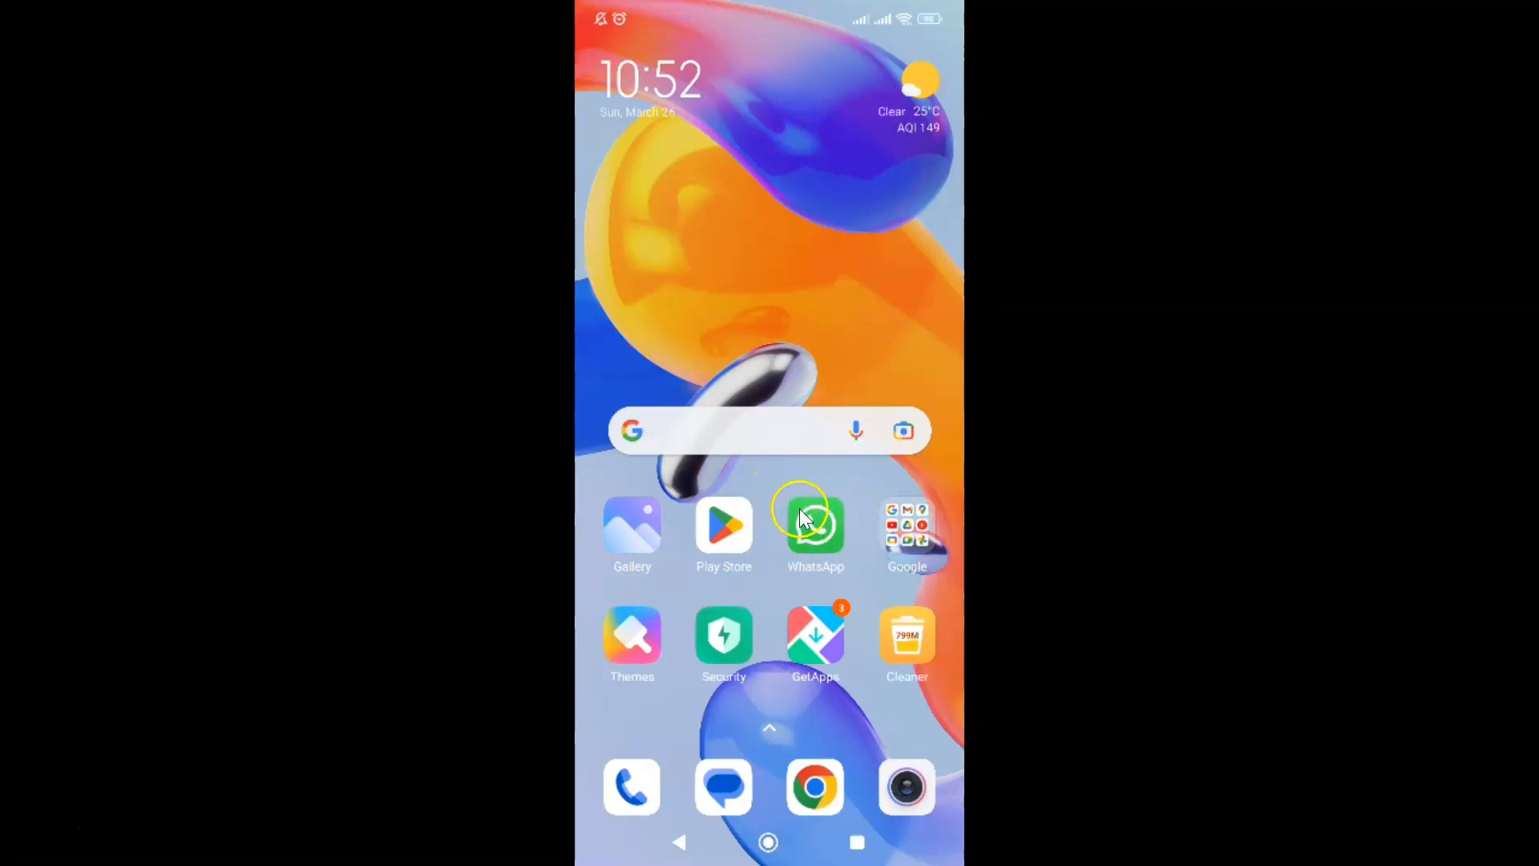
mouse_move(810, 539)
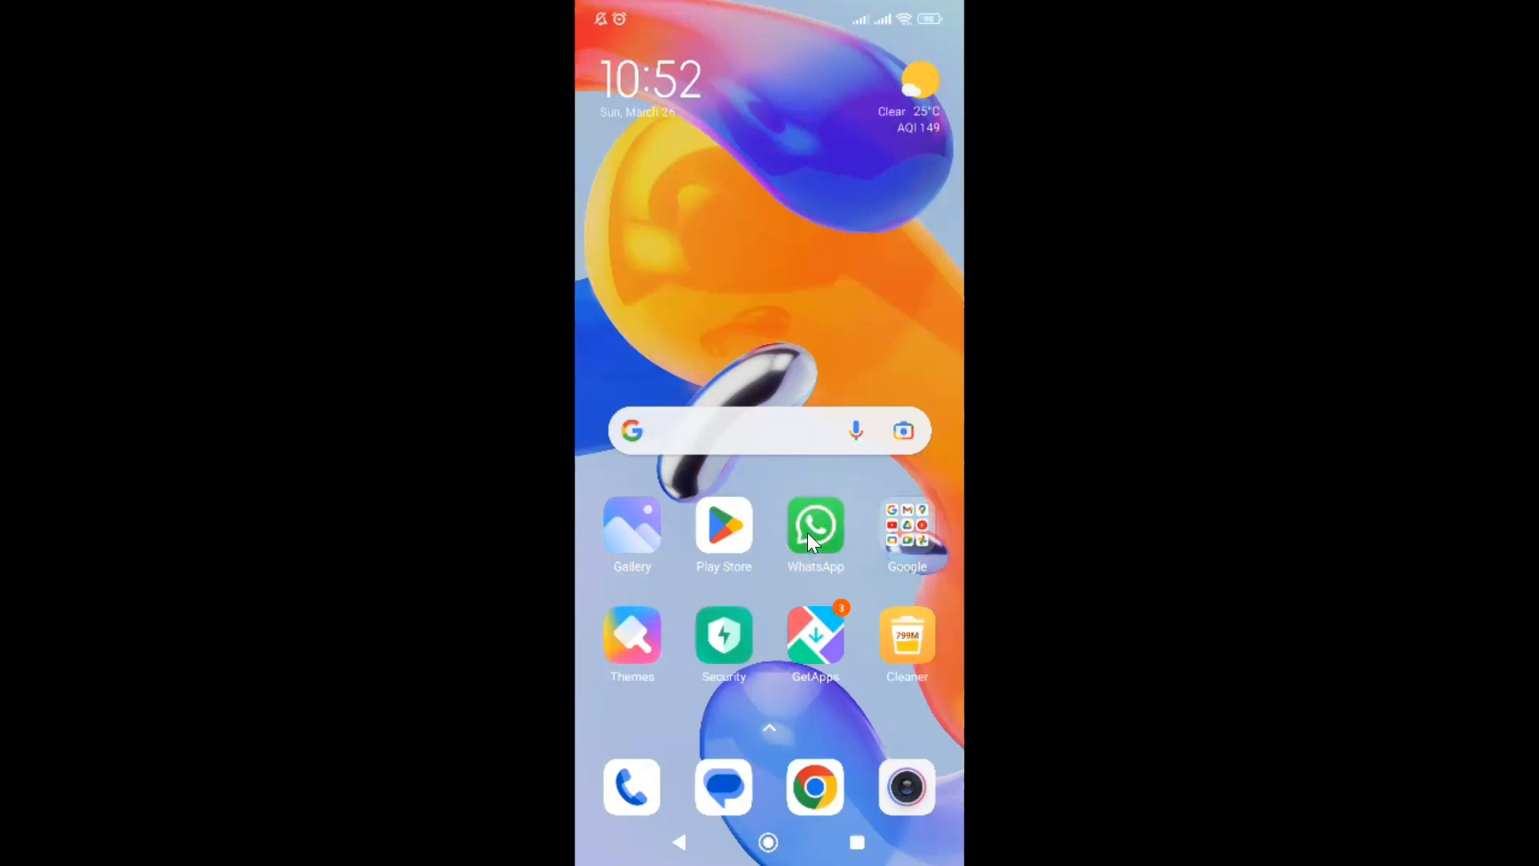
Launch WhatsApp and open Settings from the Chats screen's overflow menu.
click(816, 527)
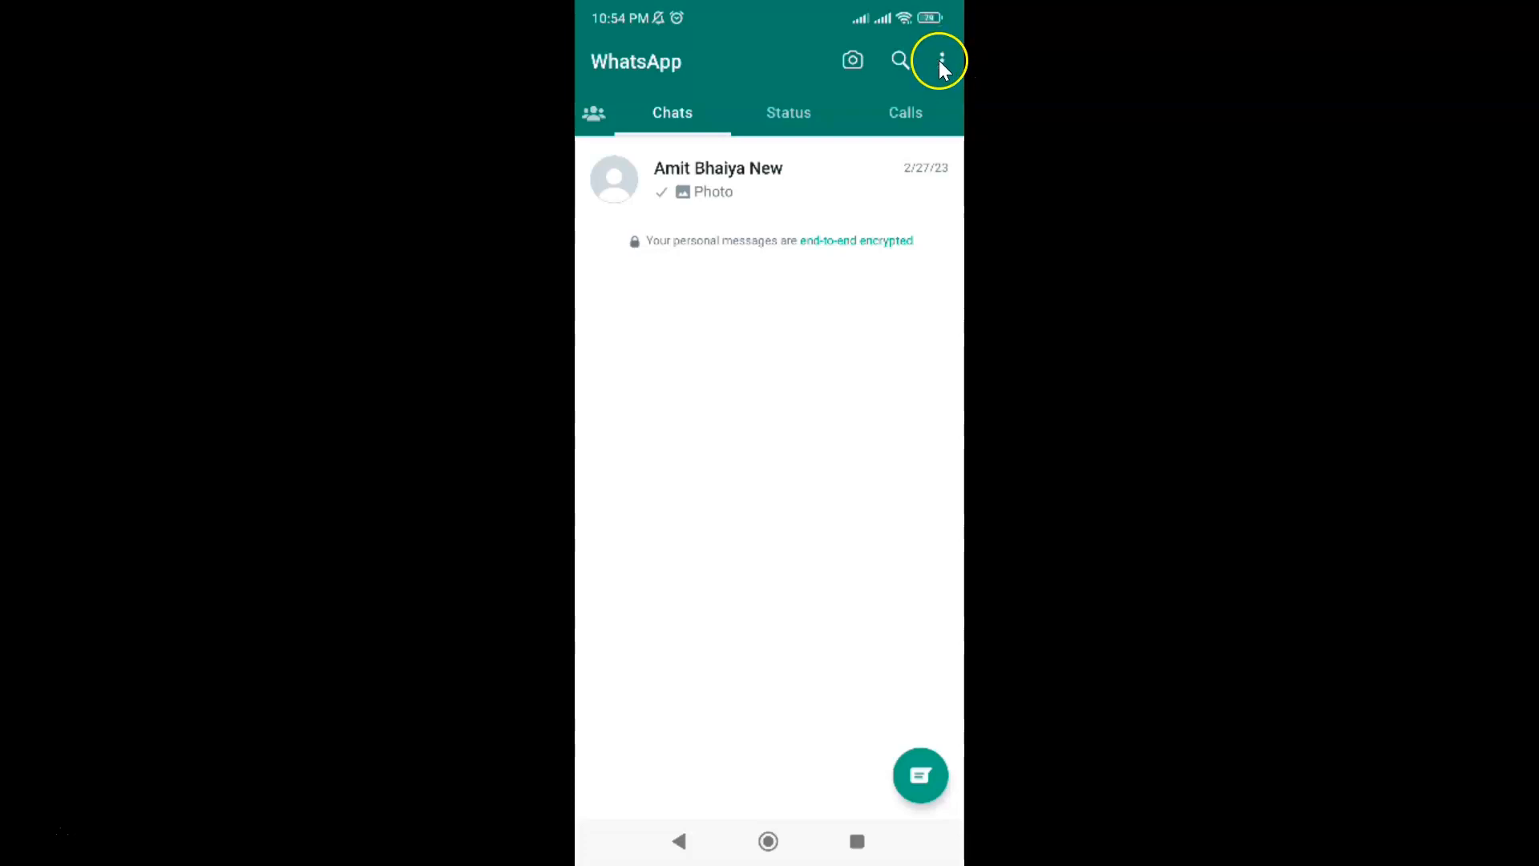
click(940, 61)
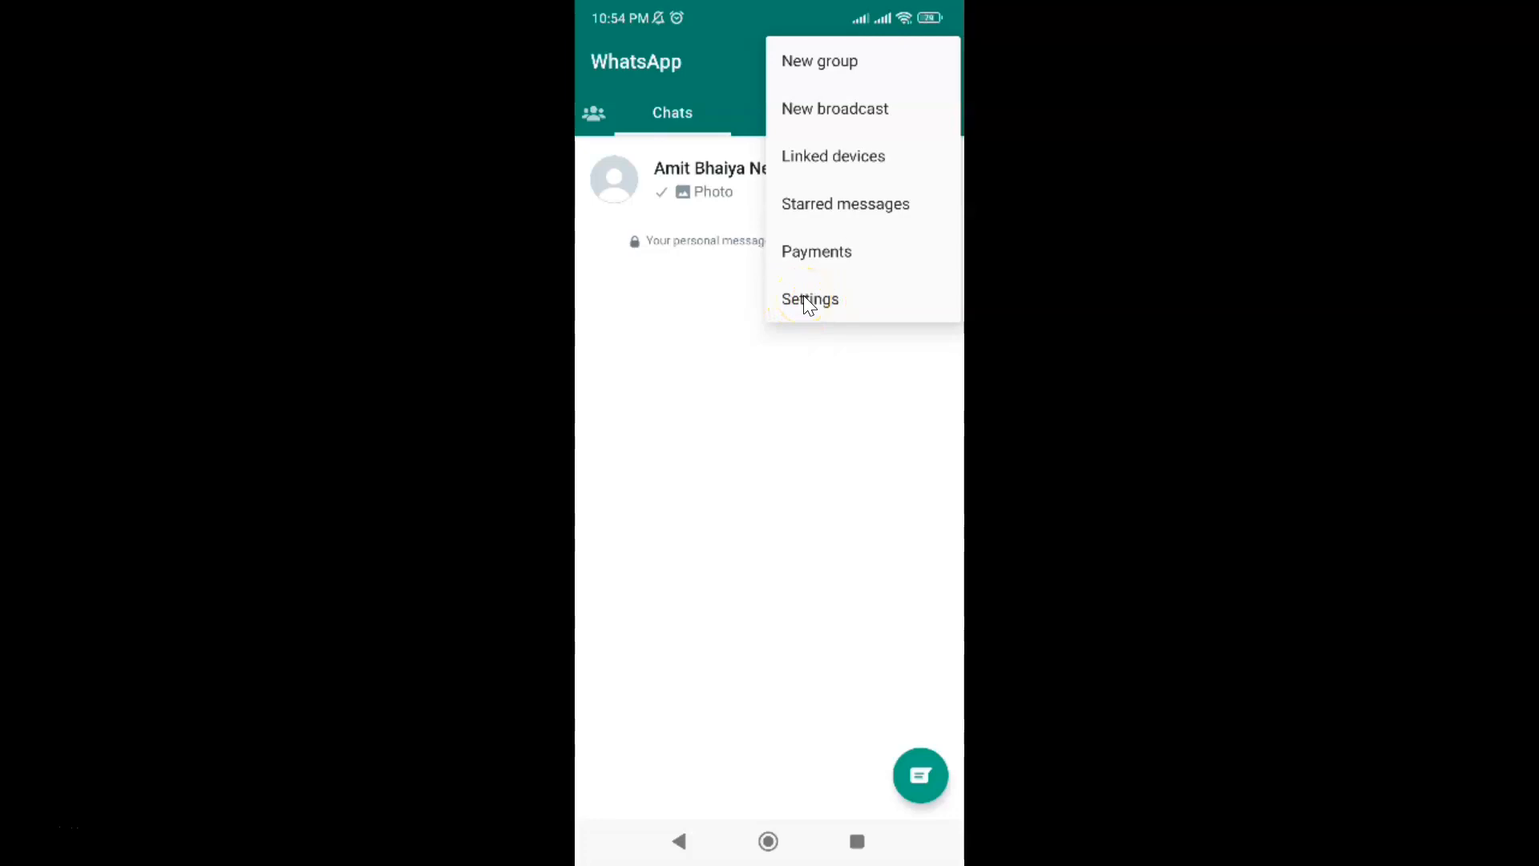
click(811, 299)
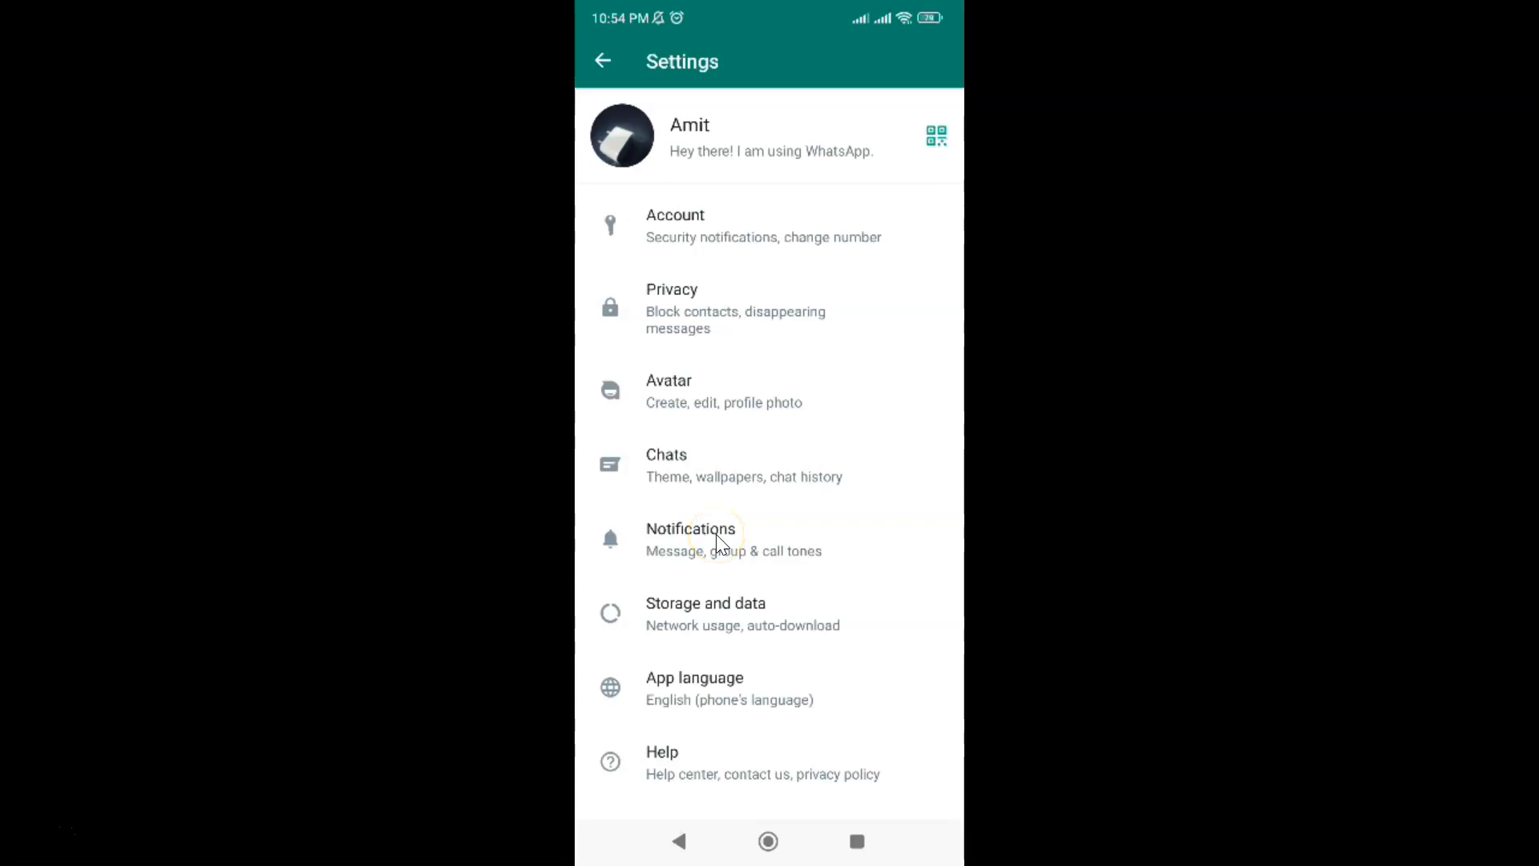
Open Notifications settings and show its overflow menu with Reset notification settings.
click(691, 539)
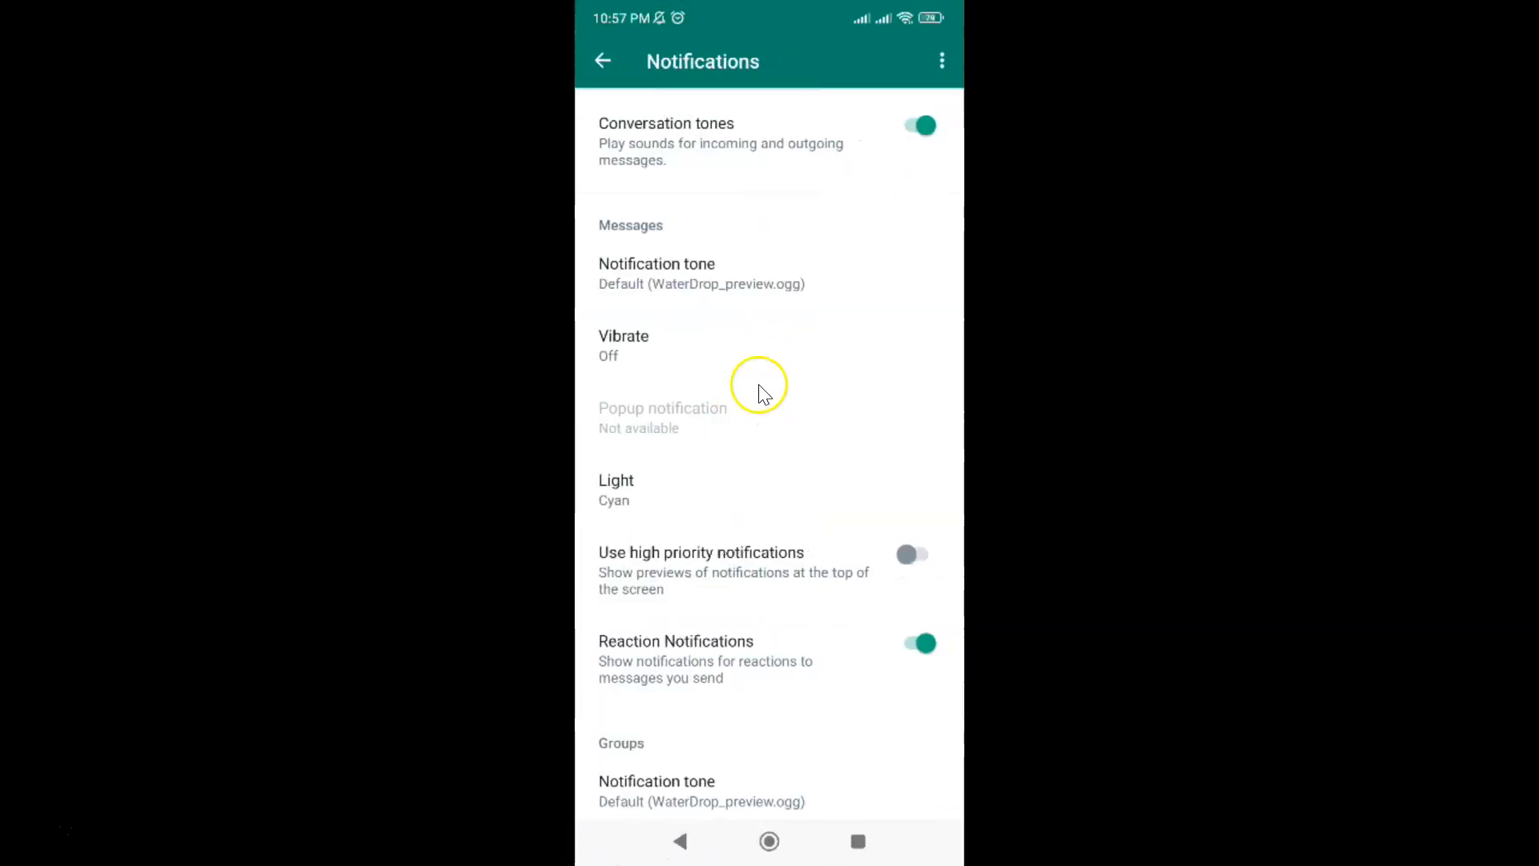
mouse_move(941, 61)
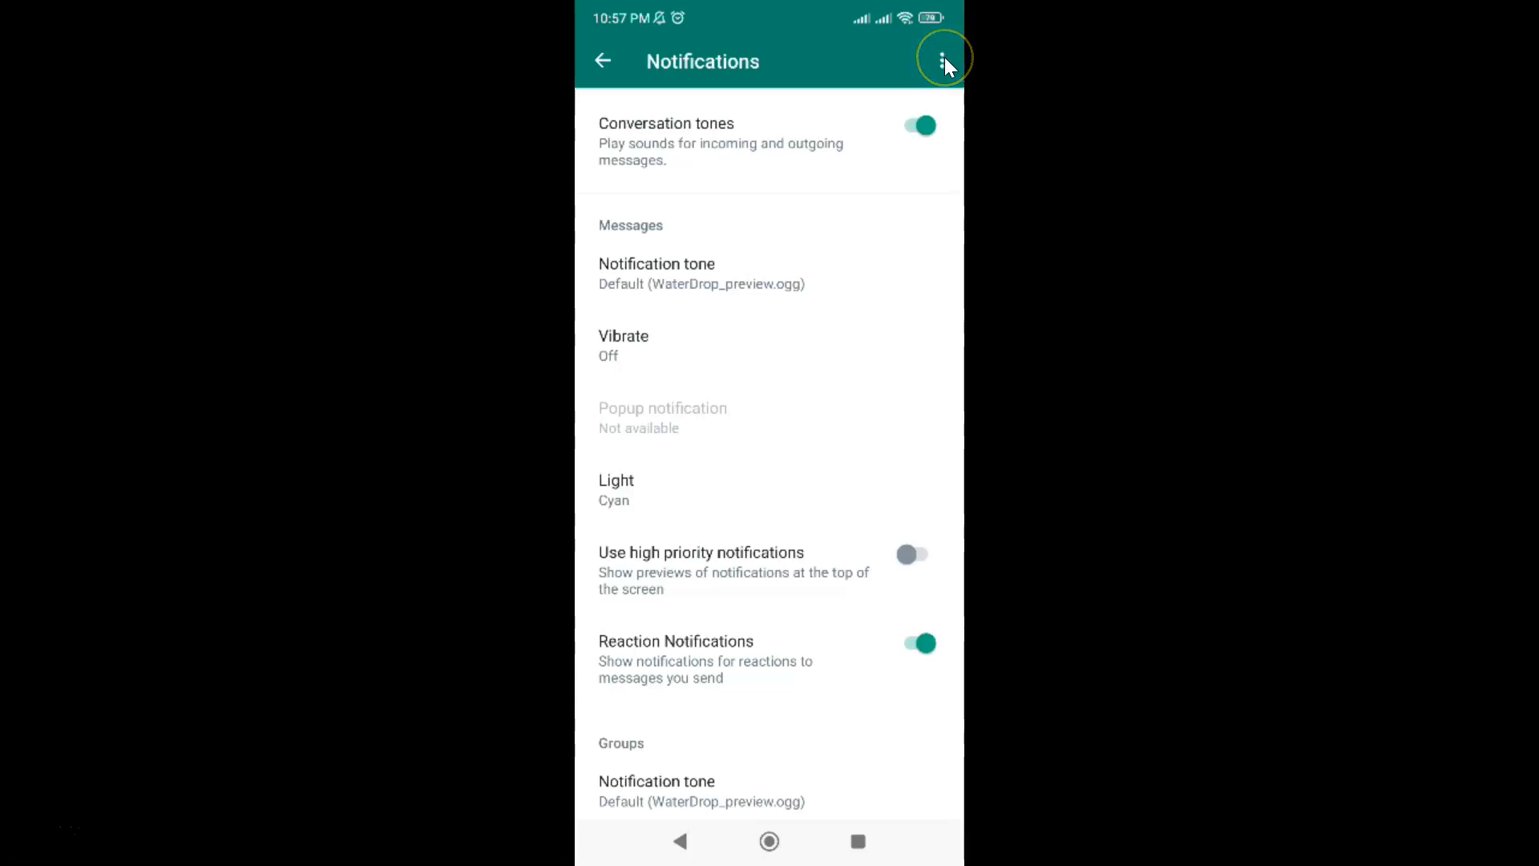
click(944, 61)
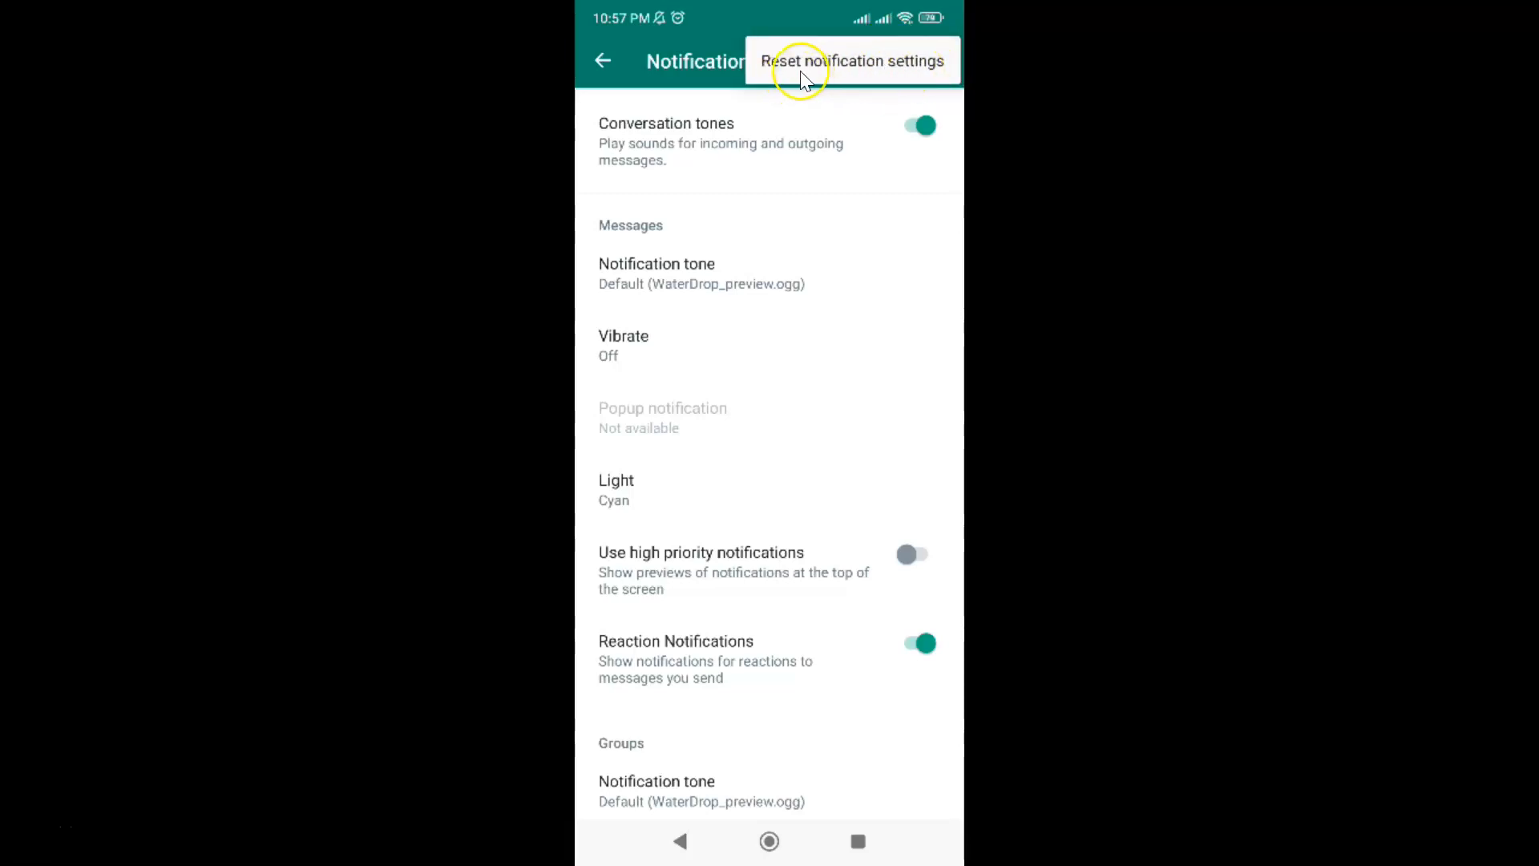
mouse_move(883, 67)
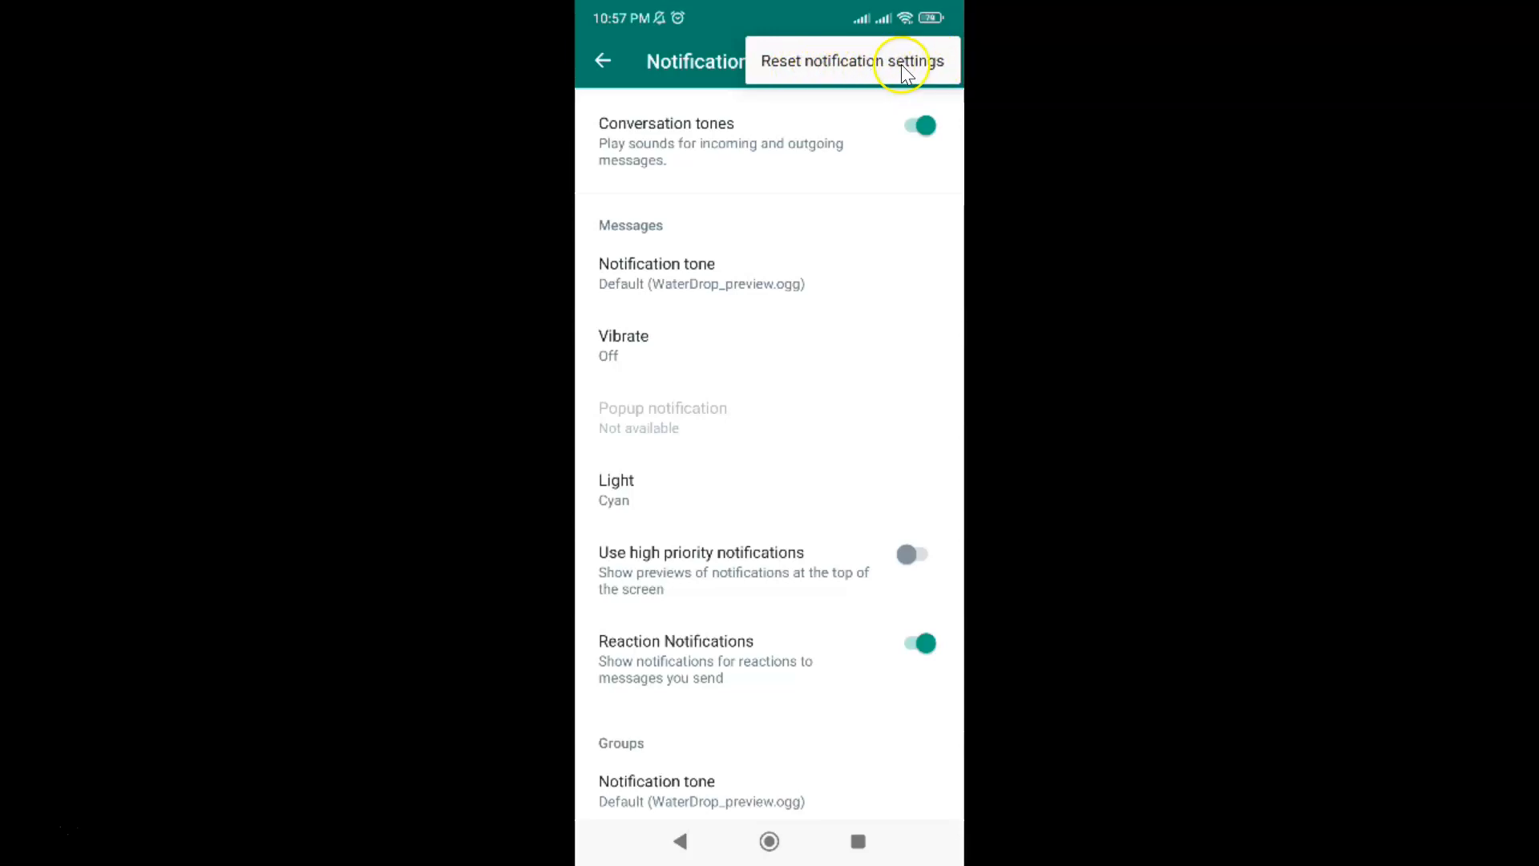
mouse_move(893, 66)
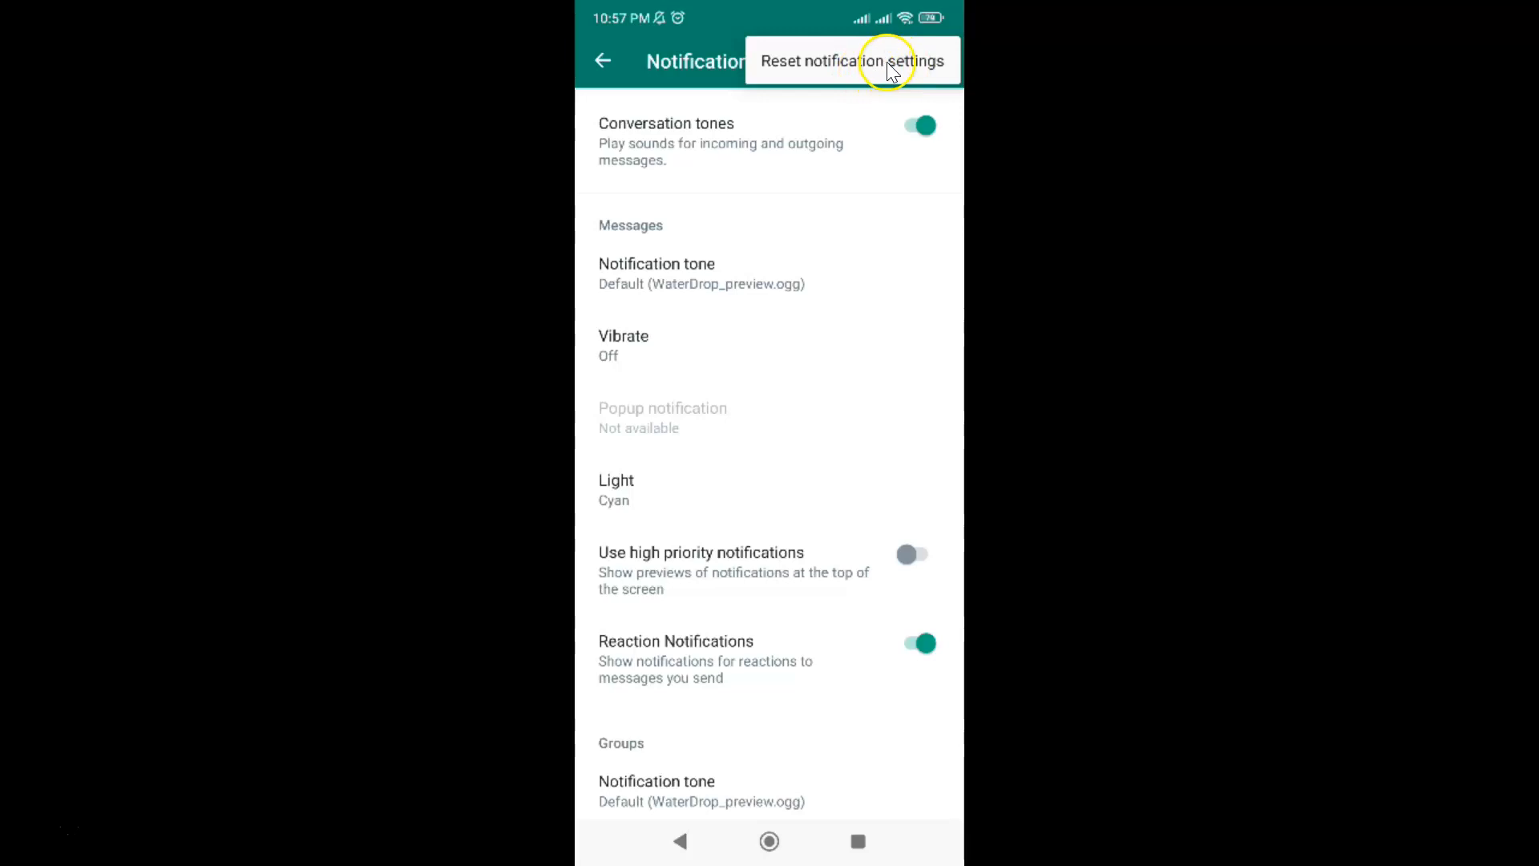
Choose Reset notification settings to bring up the reset confirmation dialog.
click(852, 61)
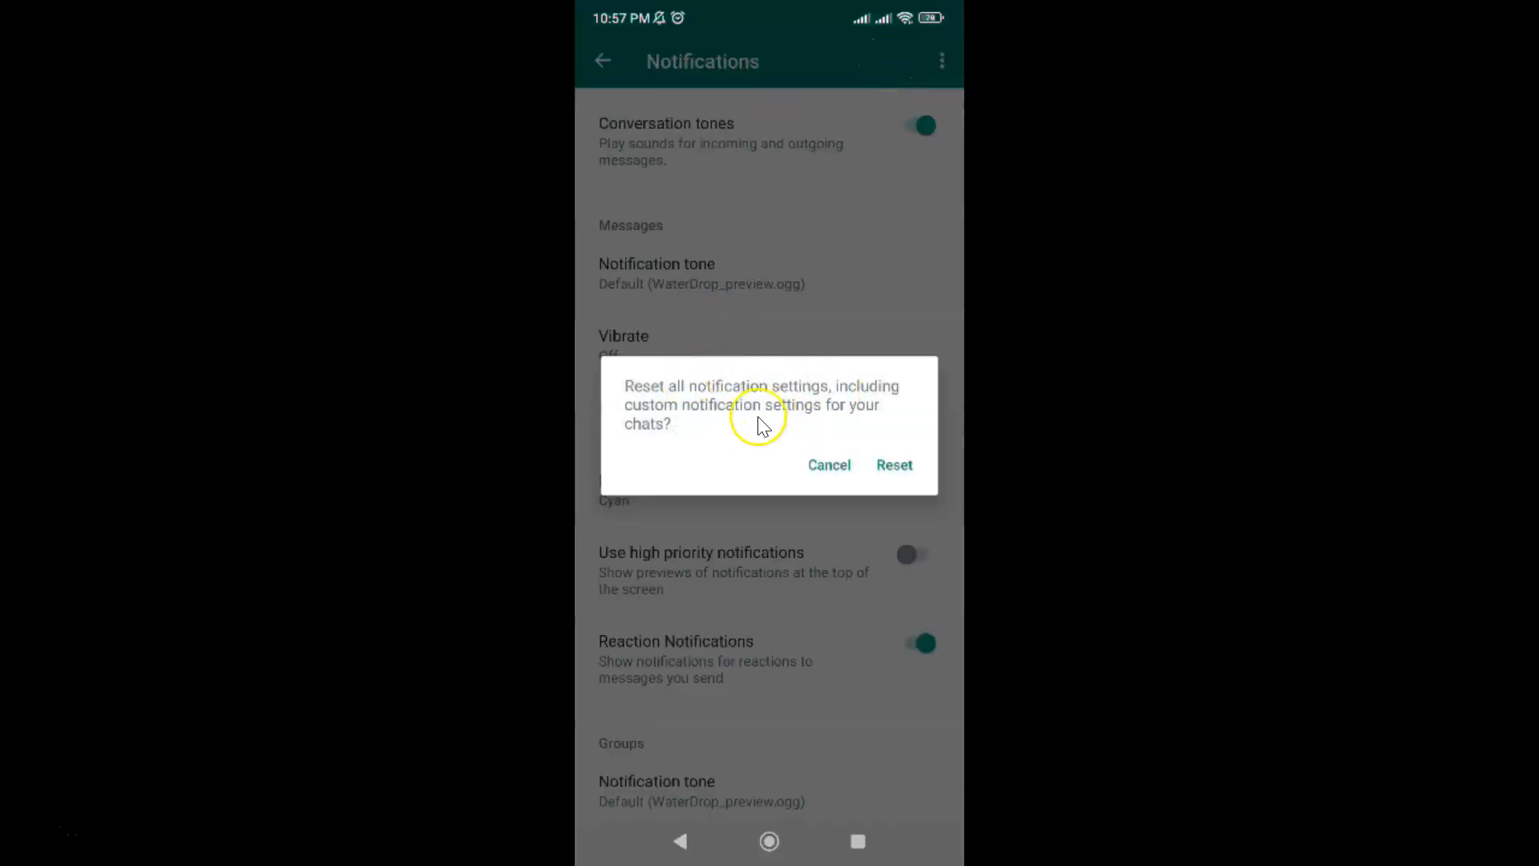
mouse_move(702, 402)
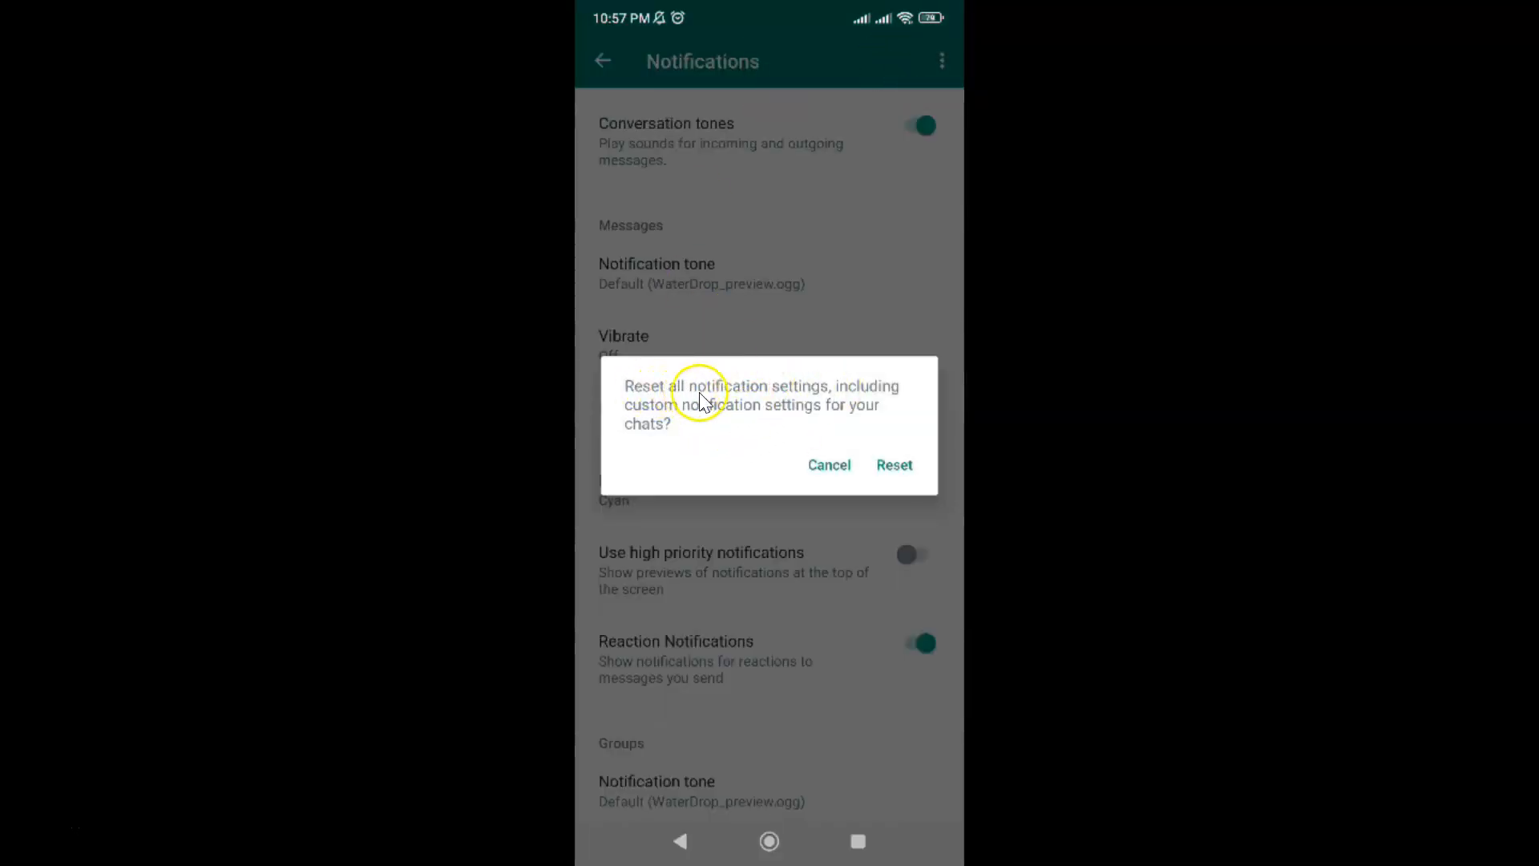
mouse_move(874, 384)
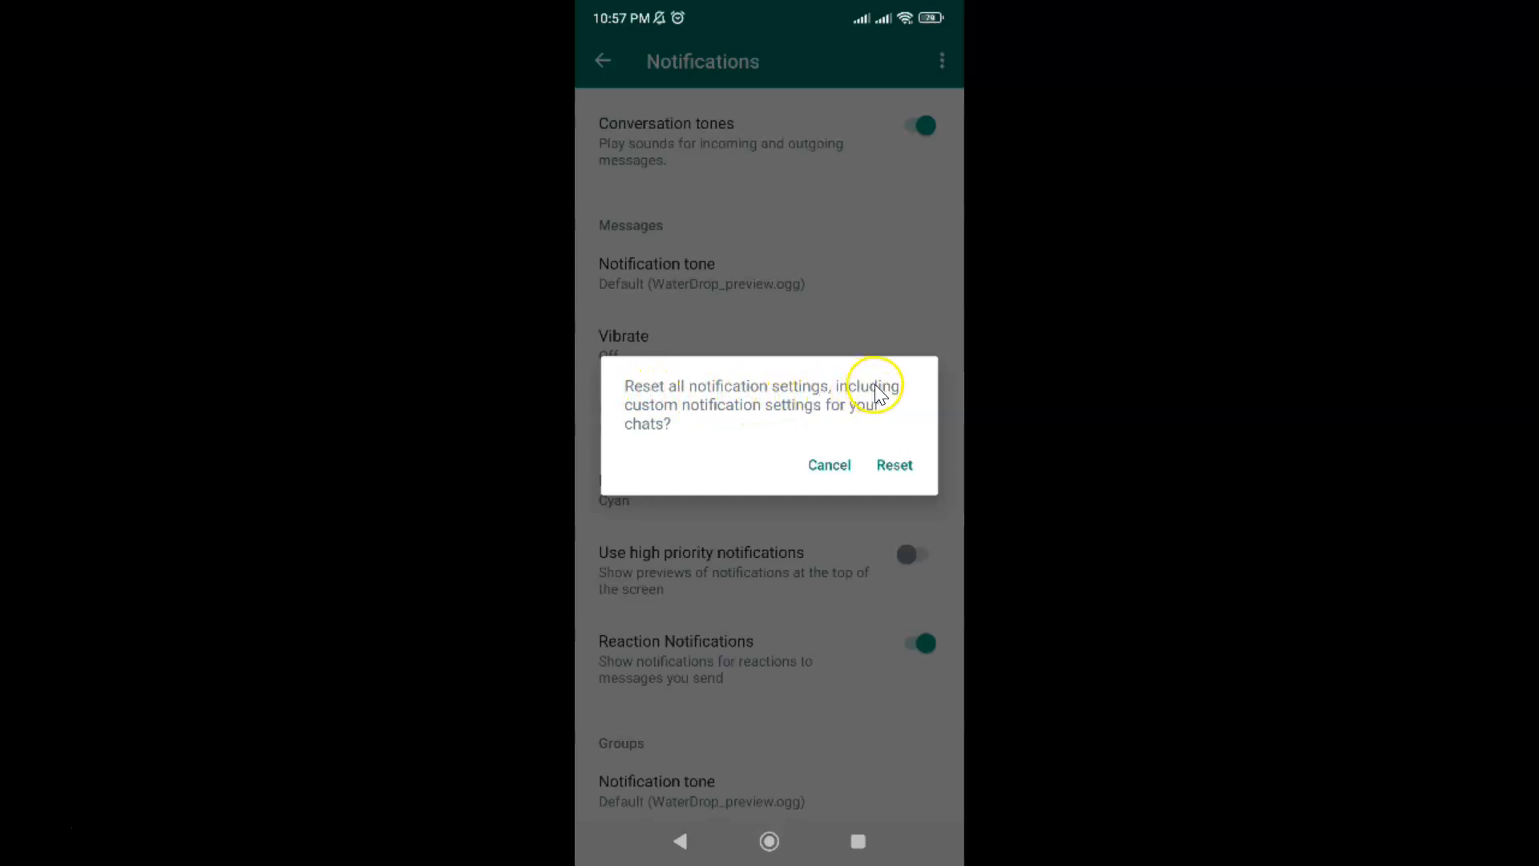
mouse_move(786, 422)
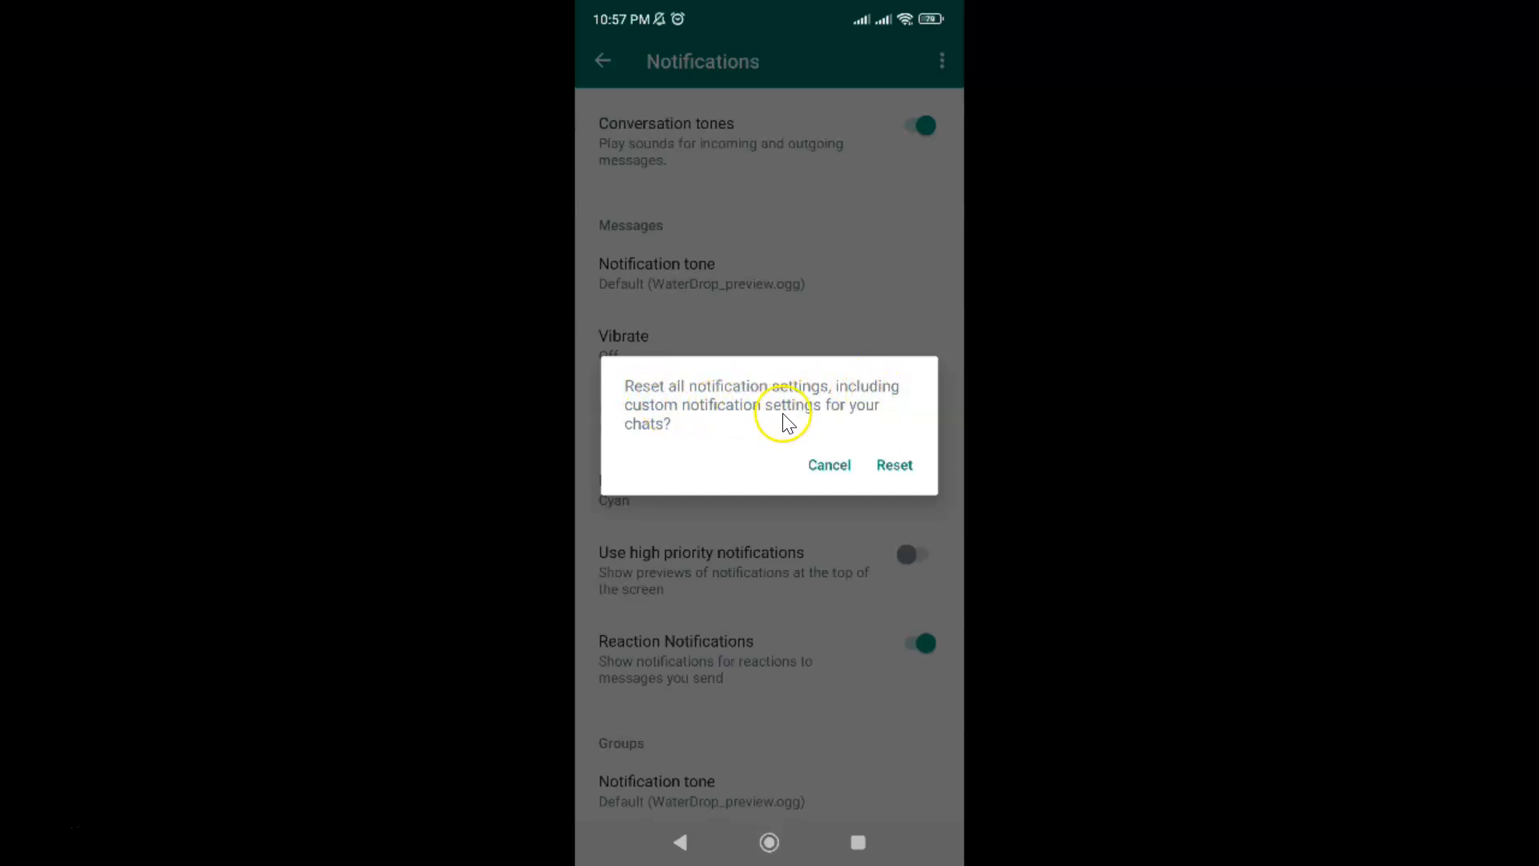
mouse_move(692, 437)
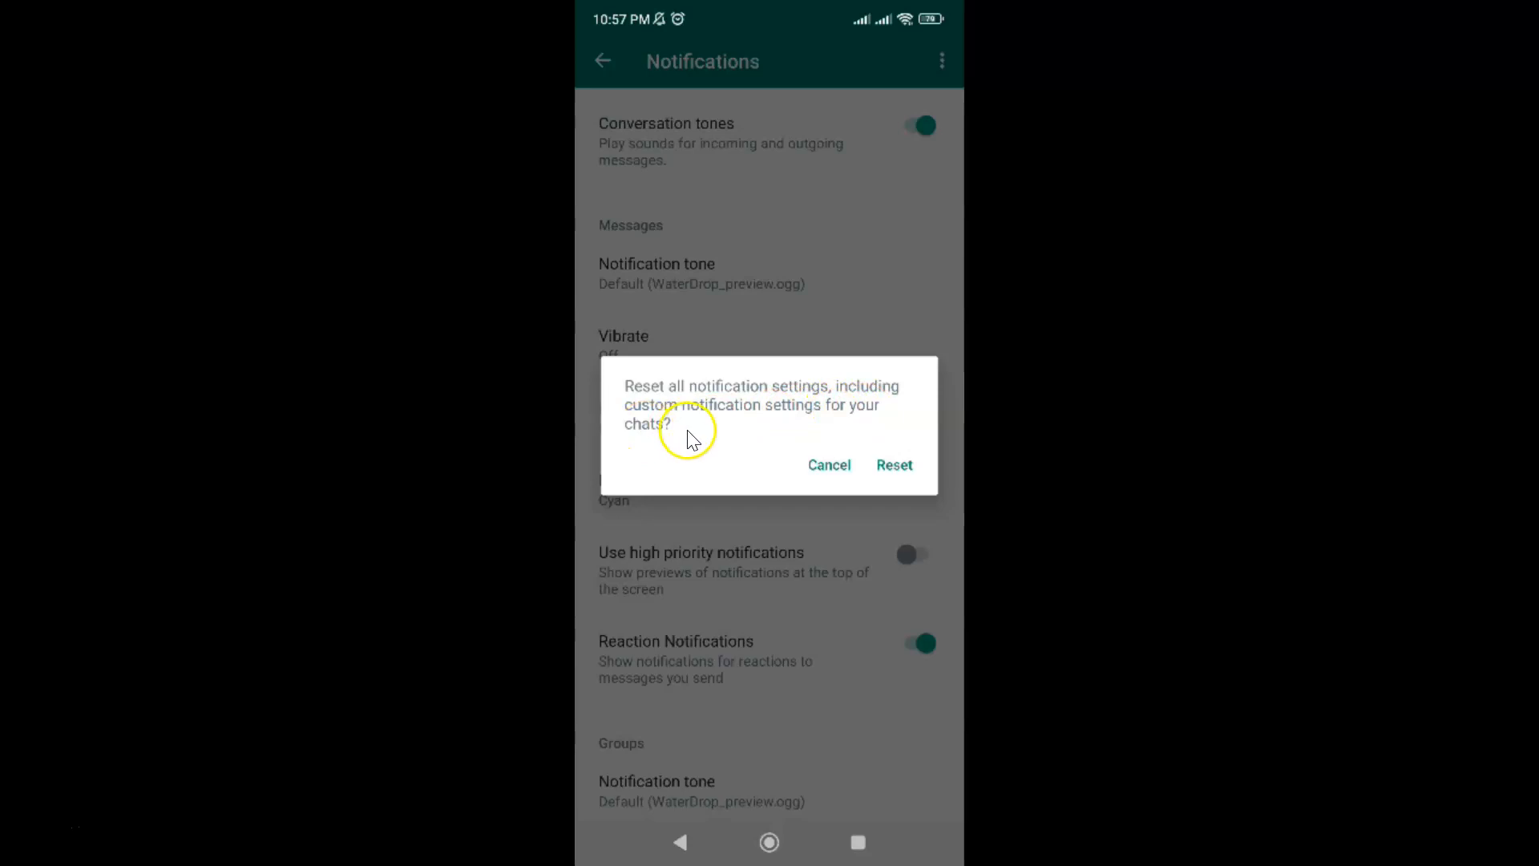
mouse_move(695, 440)
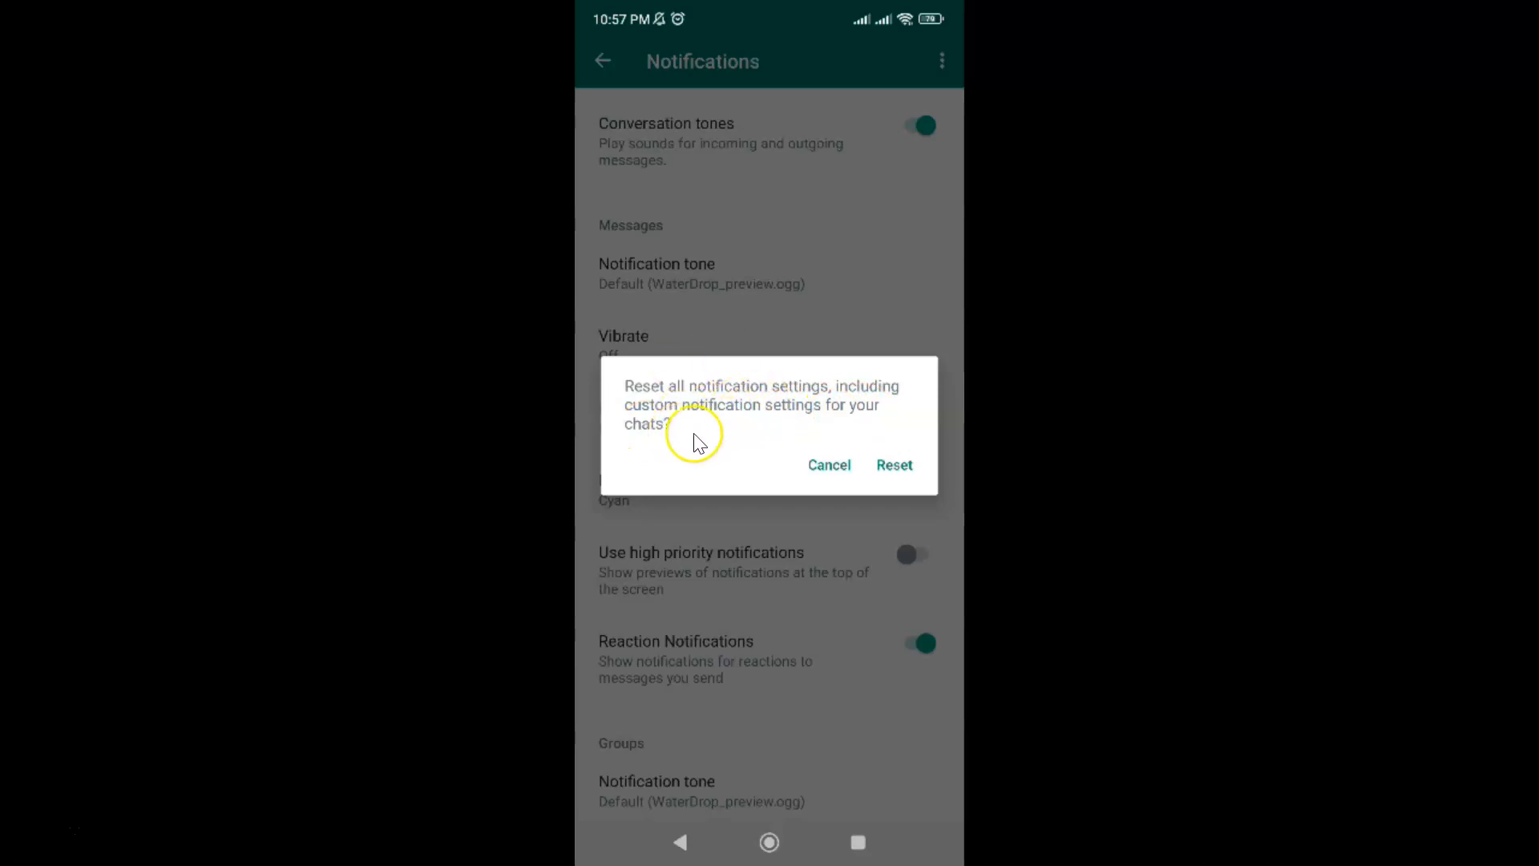
mouse_move(888, 481)
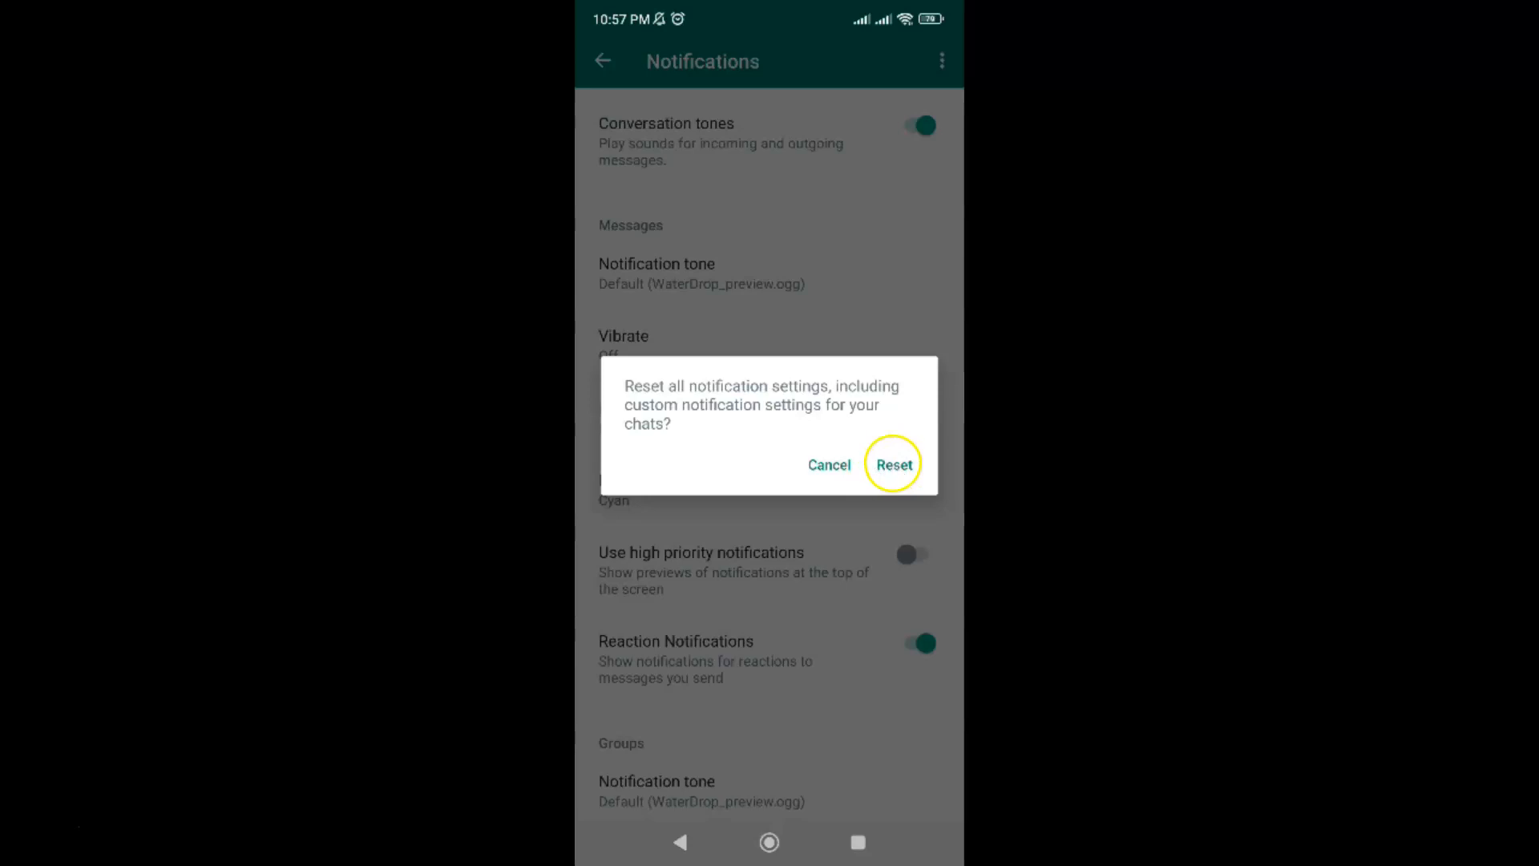
Confirm the reset and review defaults: Vibrate Default, Light White, high priority on.
click(893, 464)
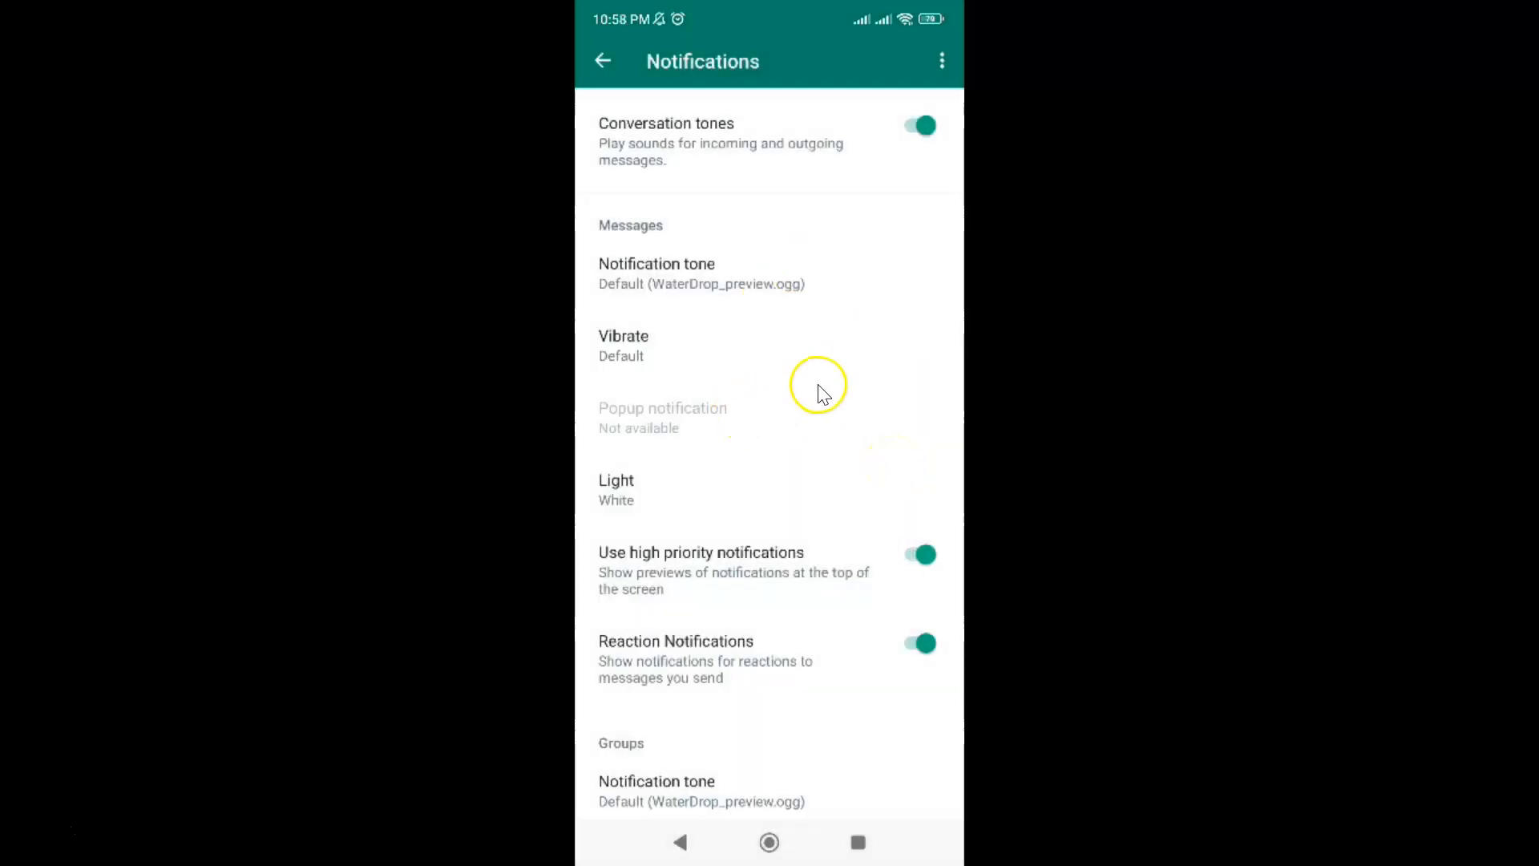
scroll(down, 3)
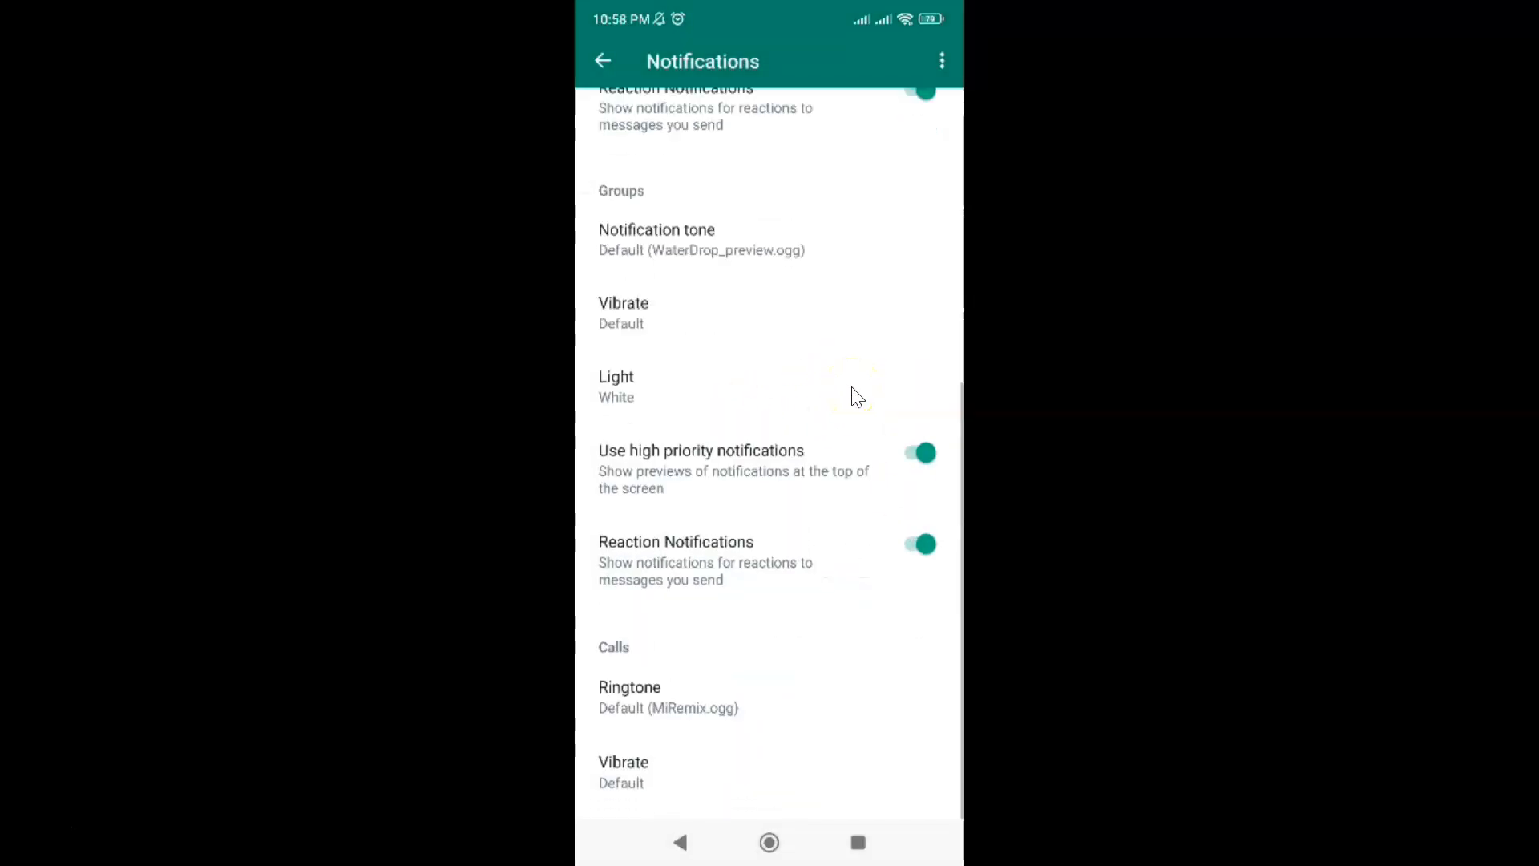
scroll(up, 3)
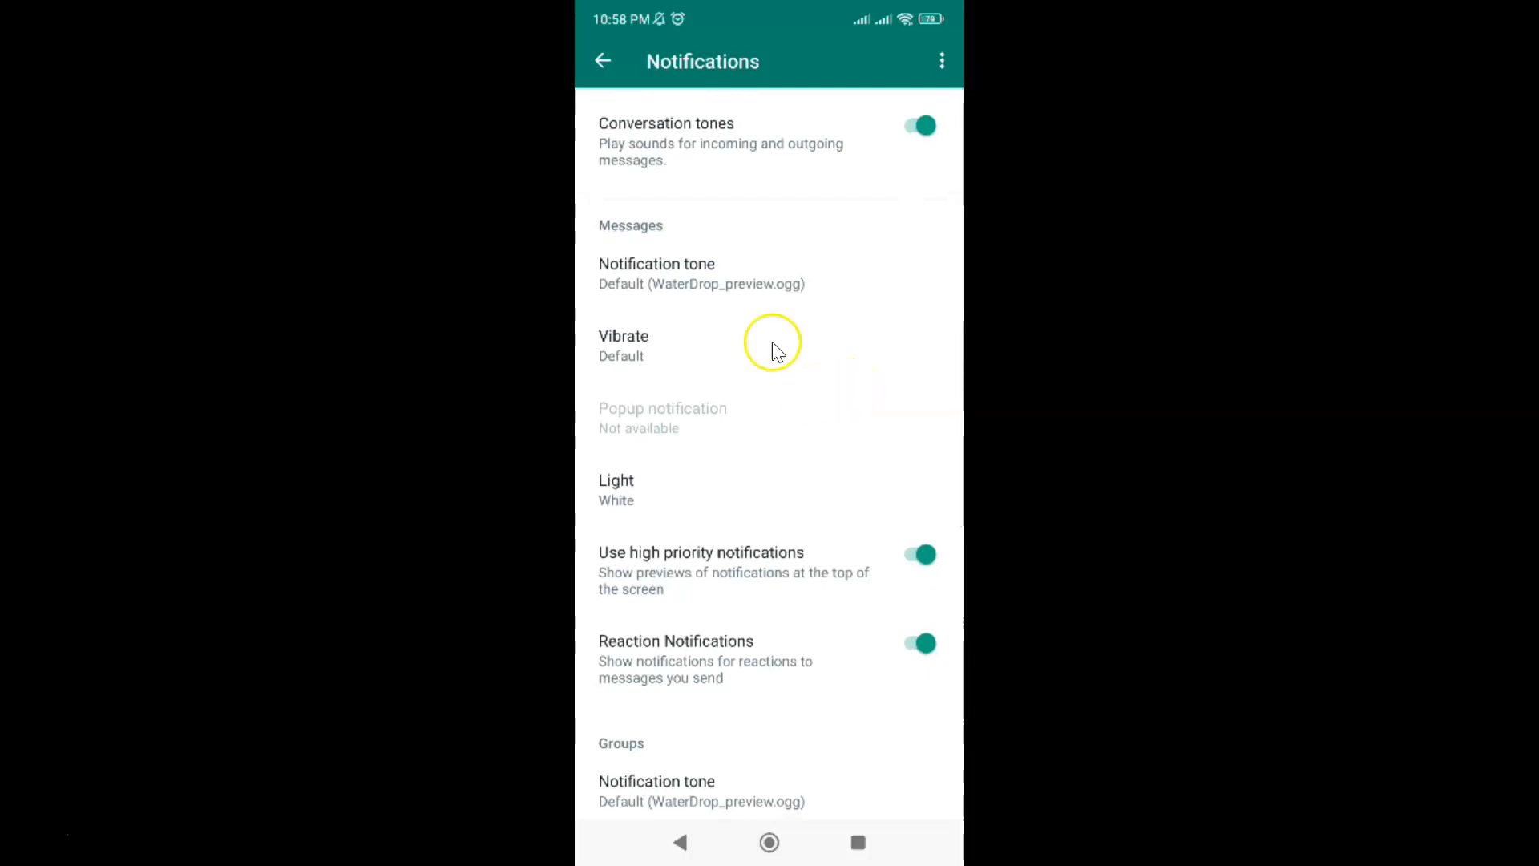
mouse_move(823, 350)
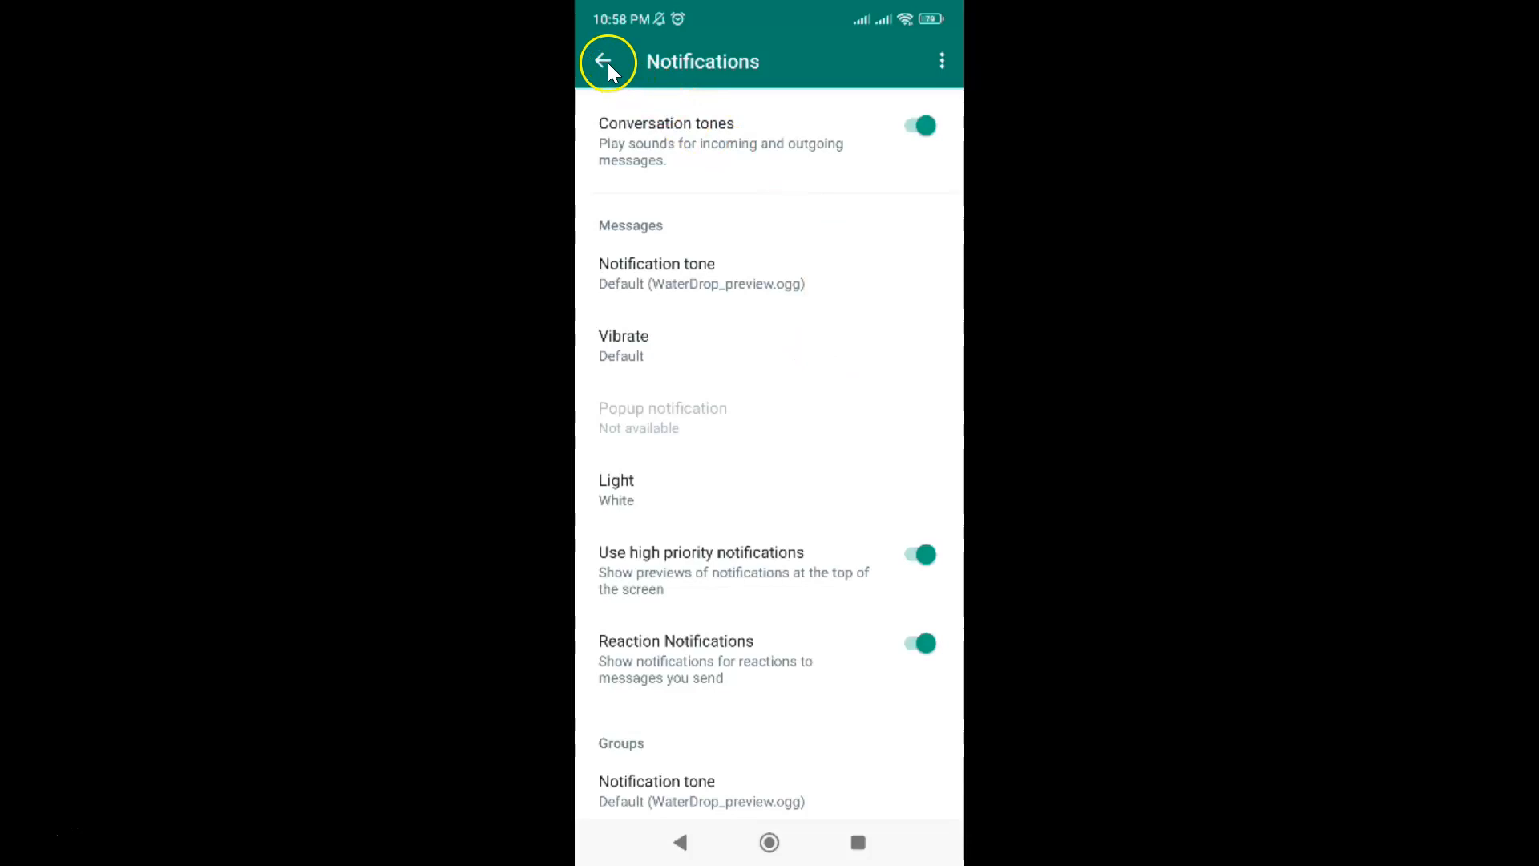
Go back through Notifications and Settings to the Chats list.
click(606, 61)
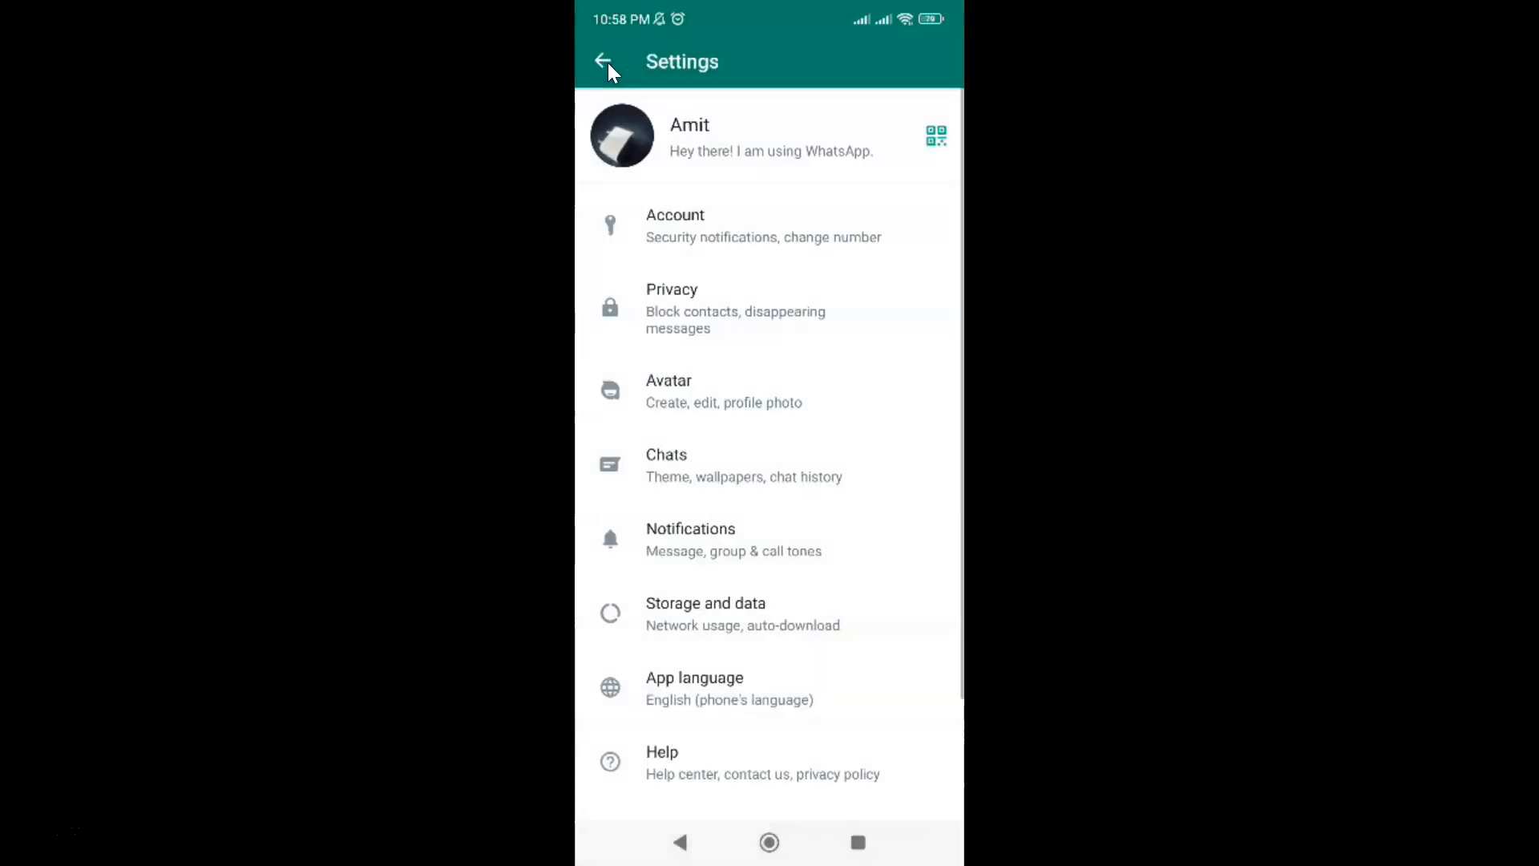
click(604, 61)
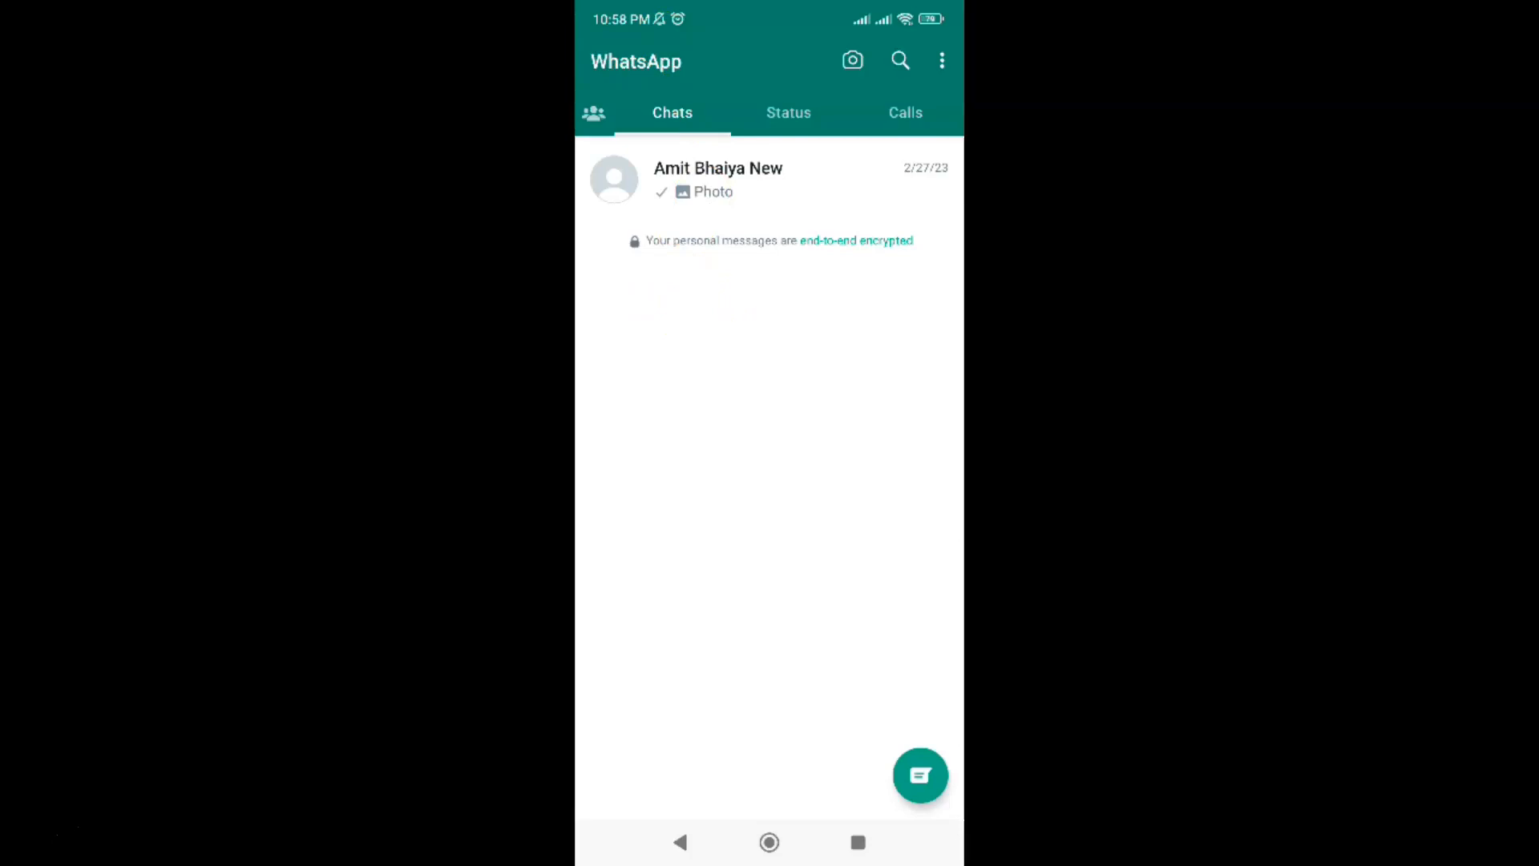
mouse_move(705, 312)
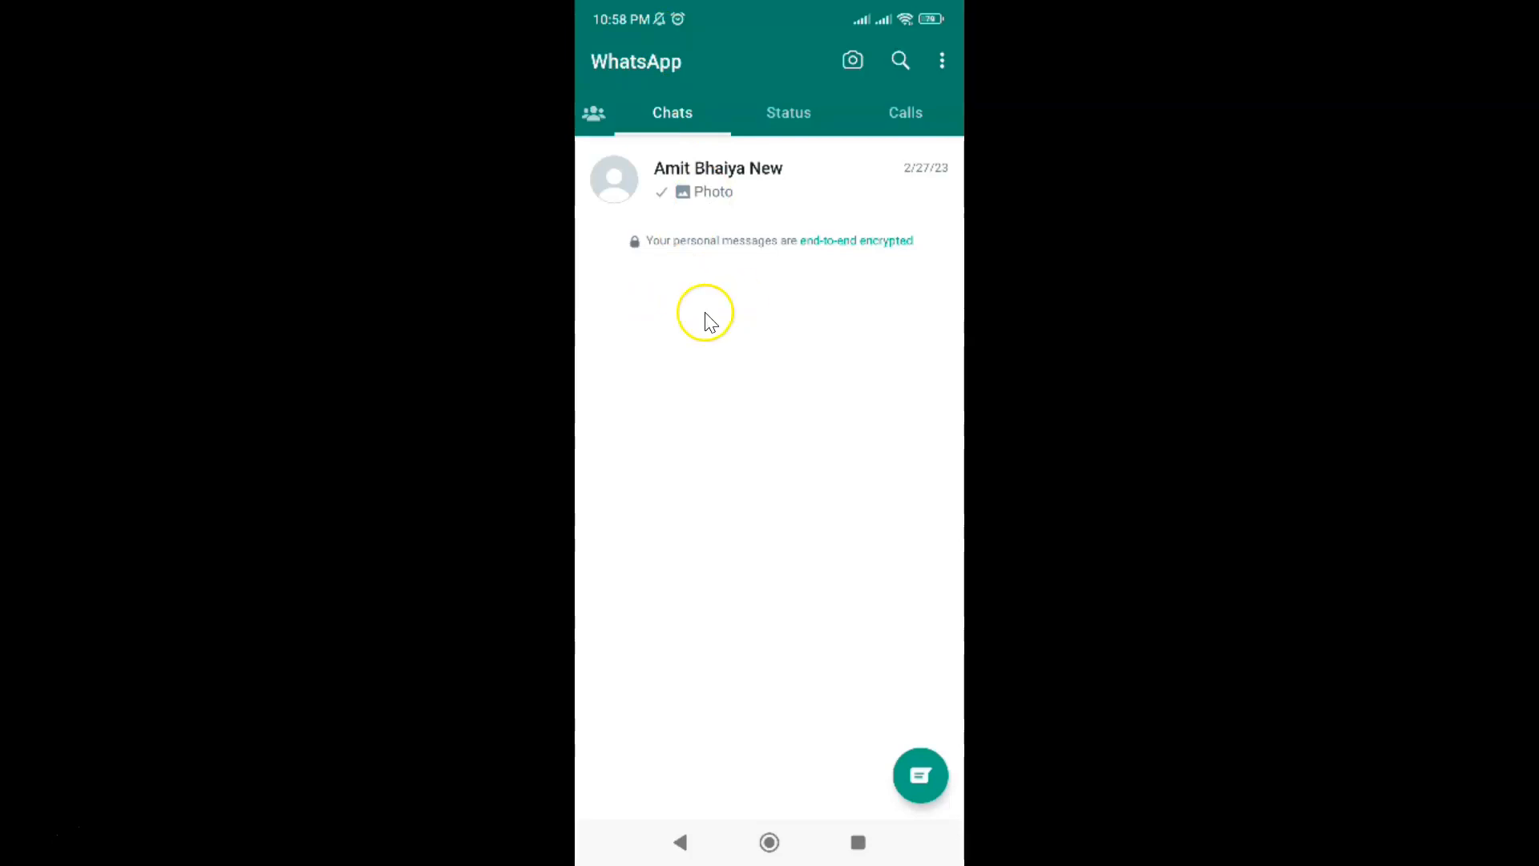
mouse_move(756, 297)
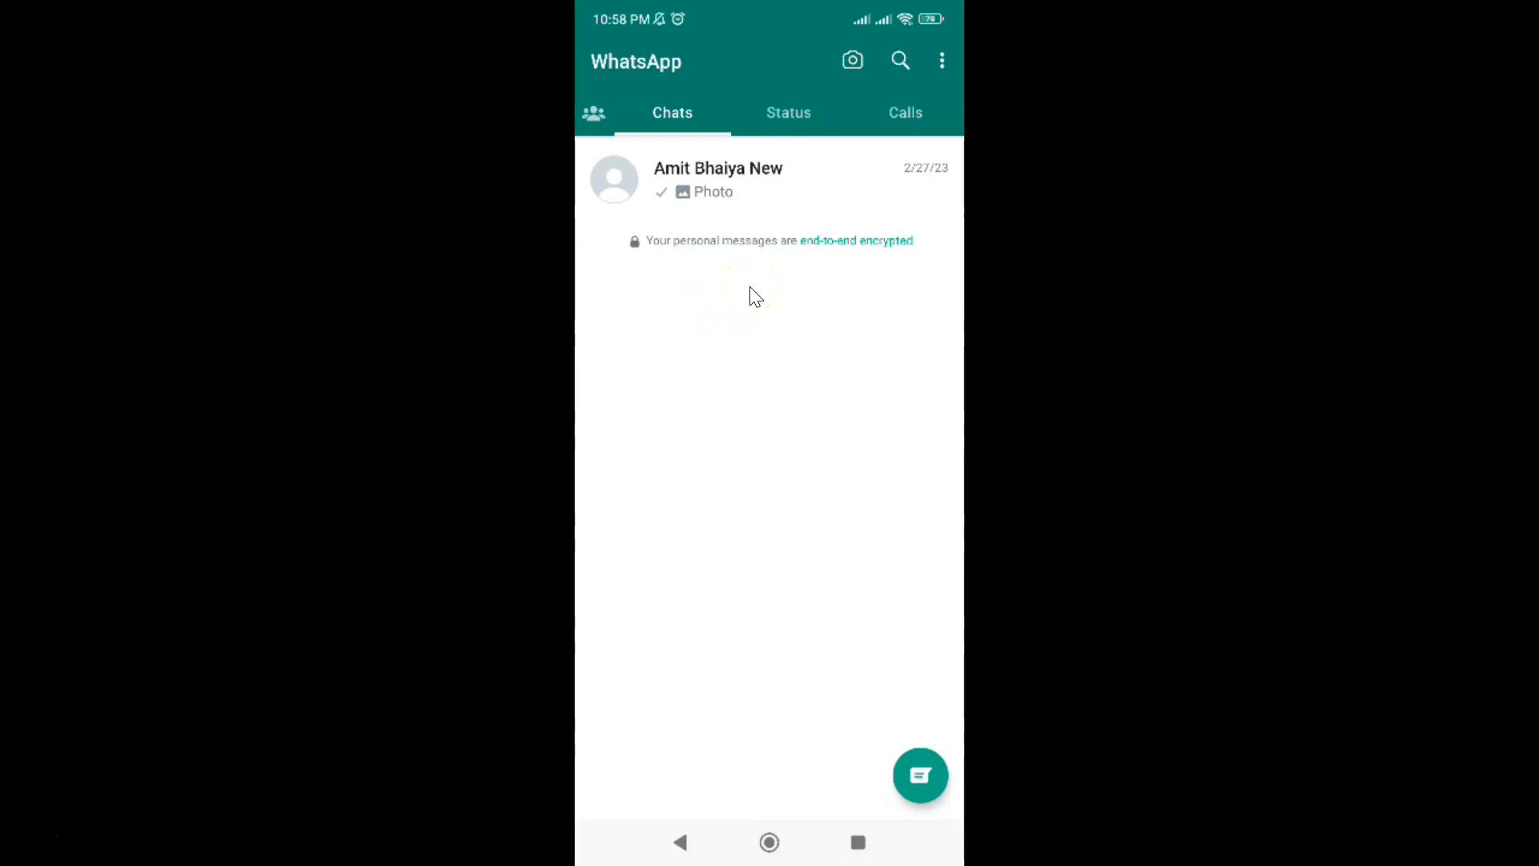